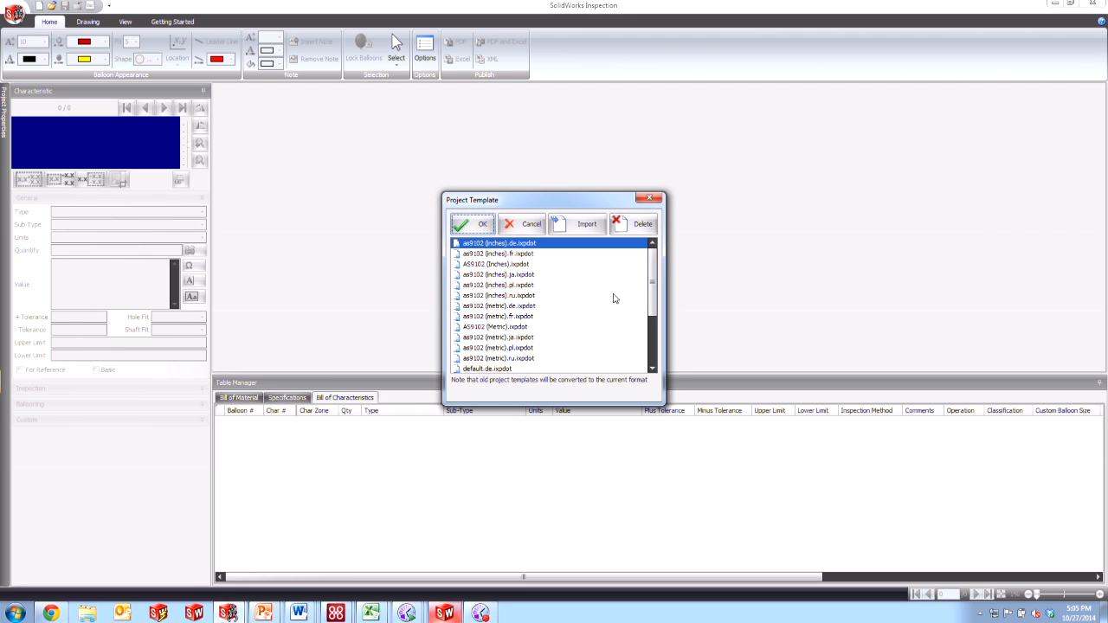
# Scroll the Standalone folder file list to reach the lower plate PDF drawings
pyautogui.scroll(-3)
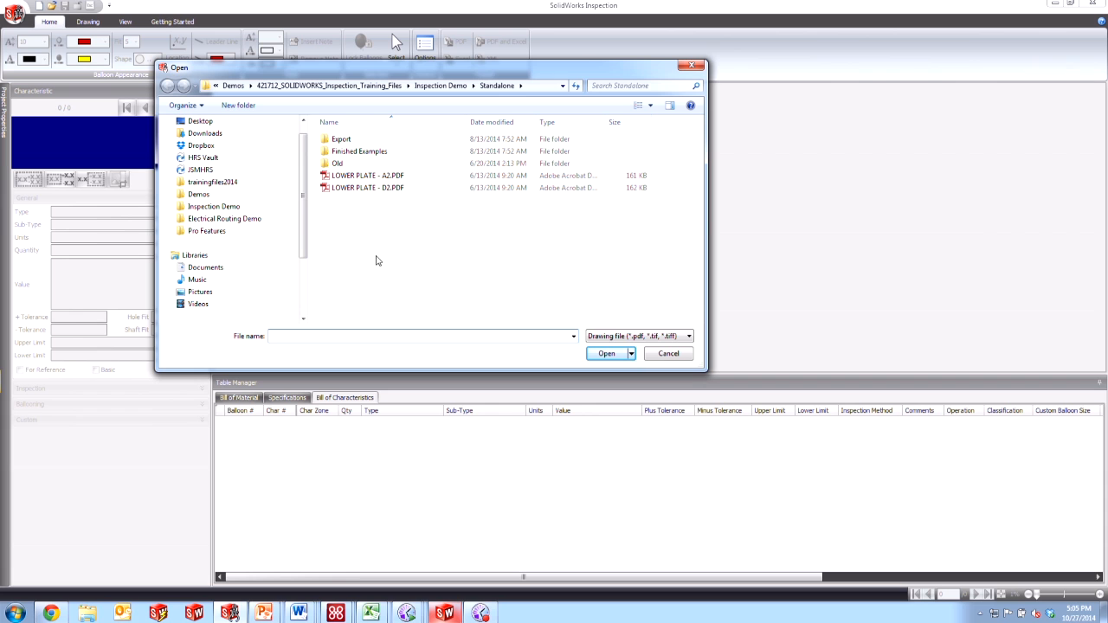
# Open LOWER PLATE - A2.PDF from the file dialog
pyautogui.click(368, 175)
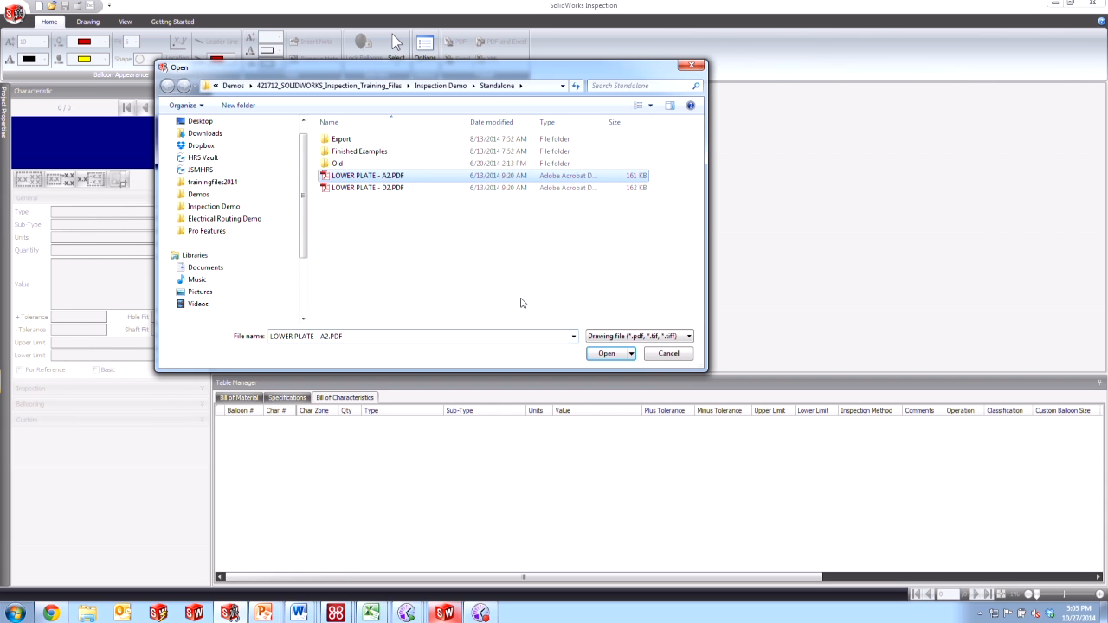
pyautogui.click(606, 353)
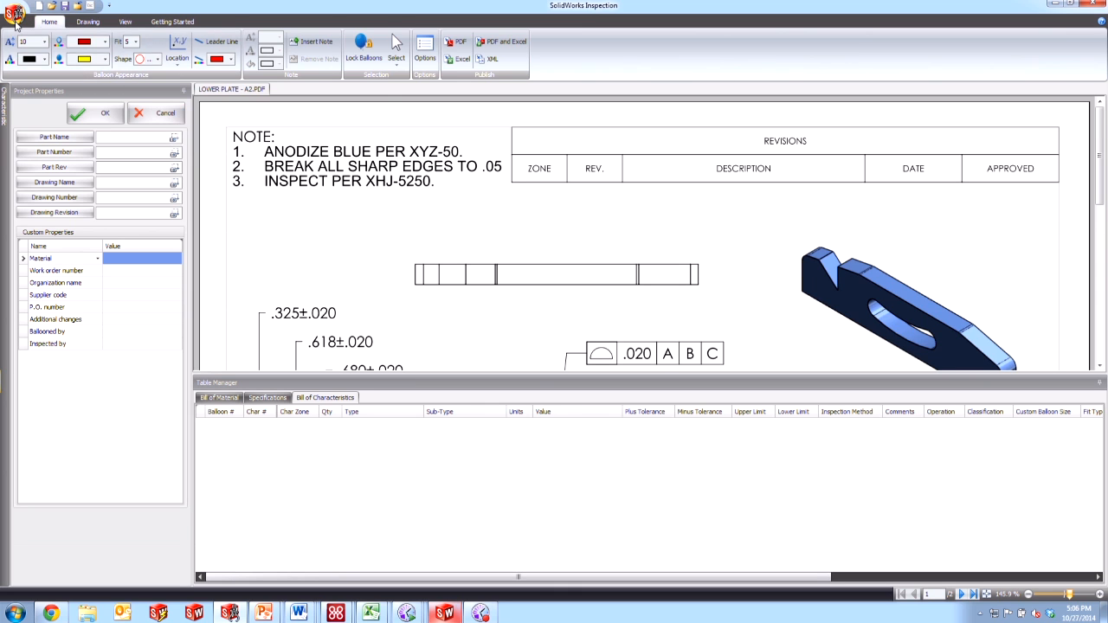
pyautogui.click(15, 11)
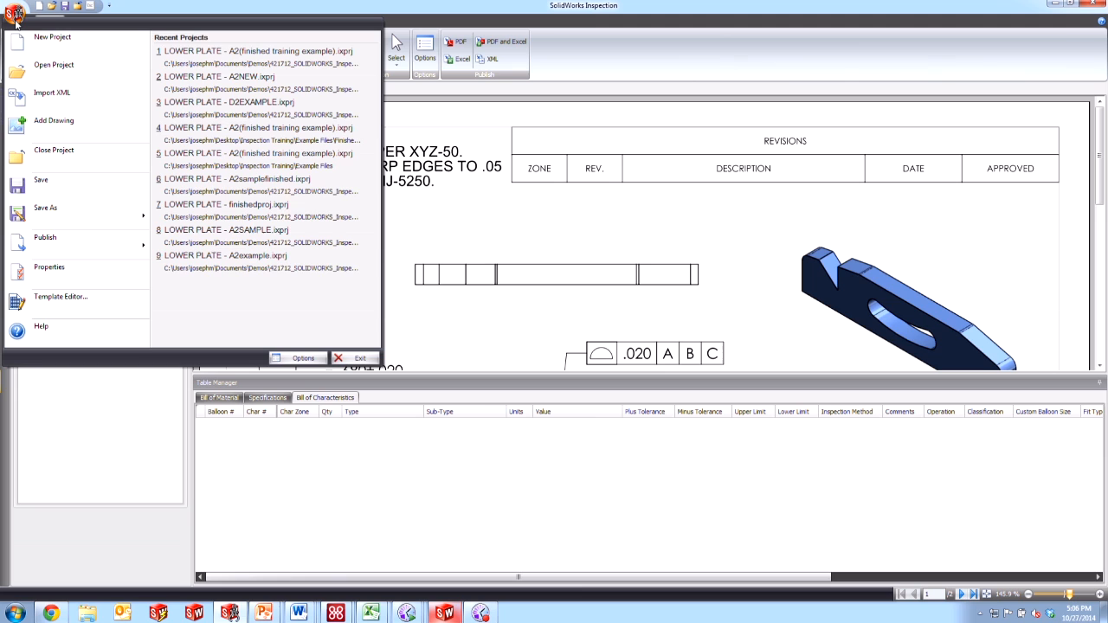
pyautogui.click(45, 208)
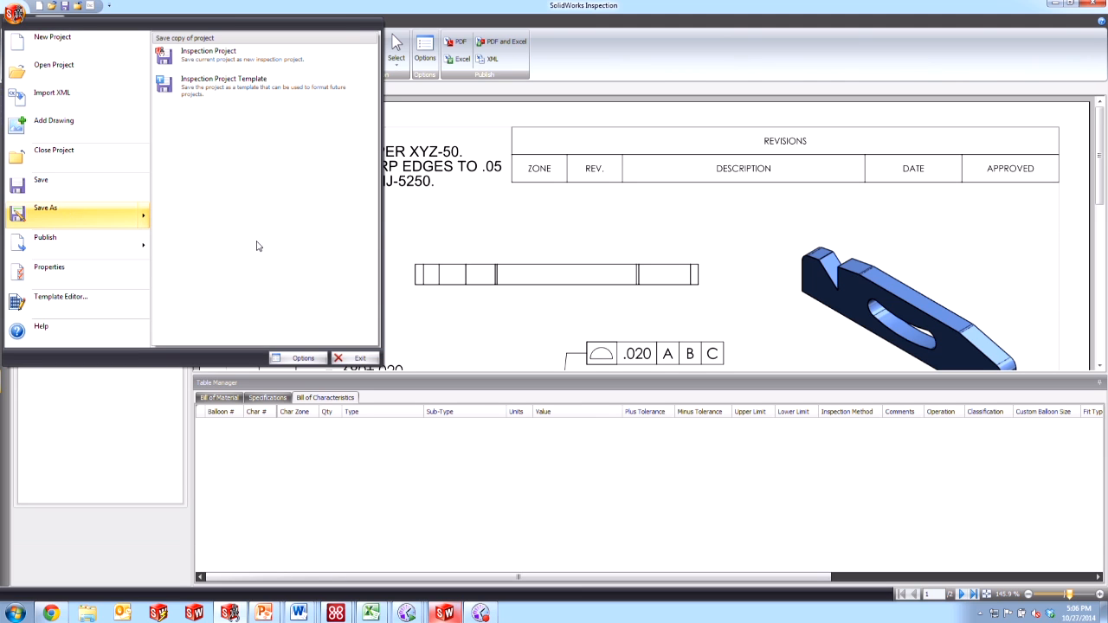
pyautogui.moveTo(216, 56)
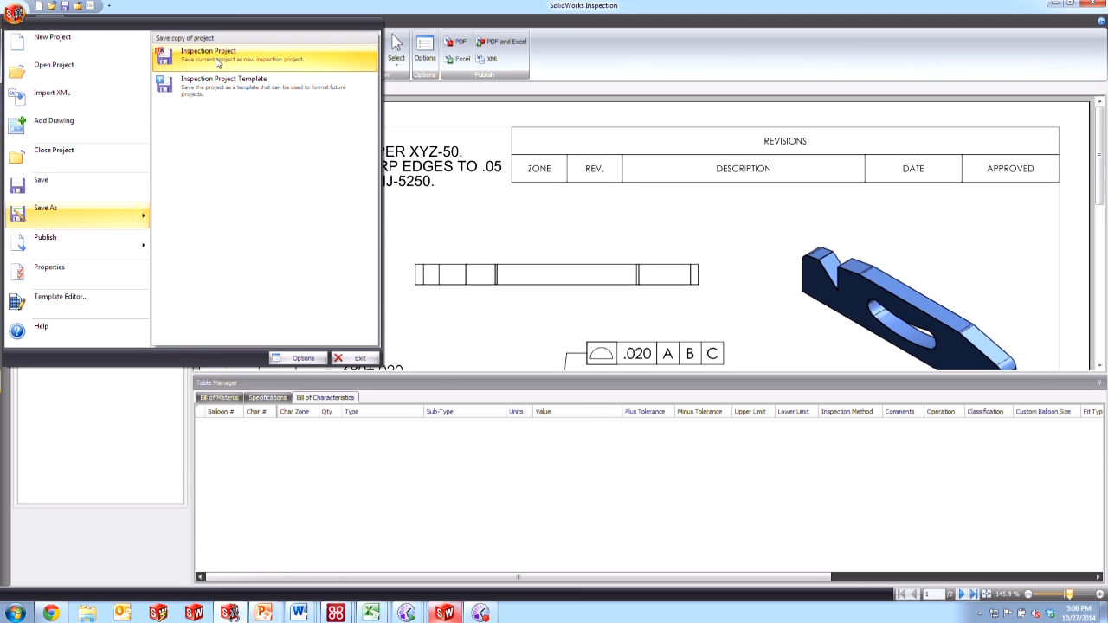
pyautogui.moveTo(221, 87)
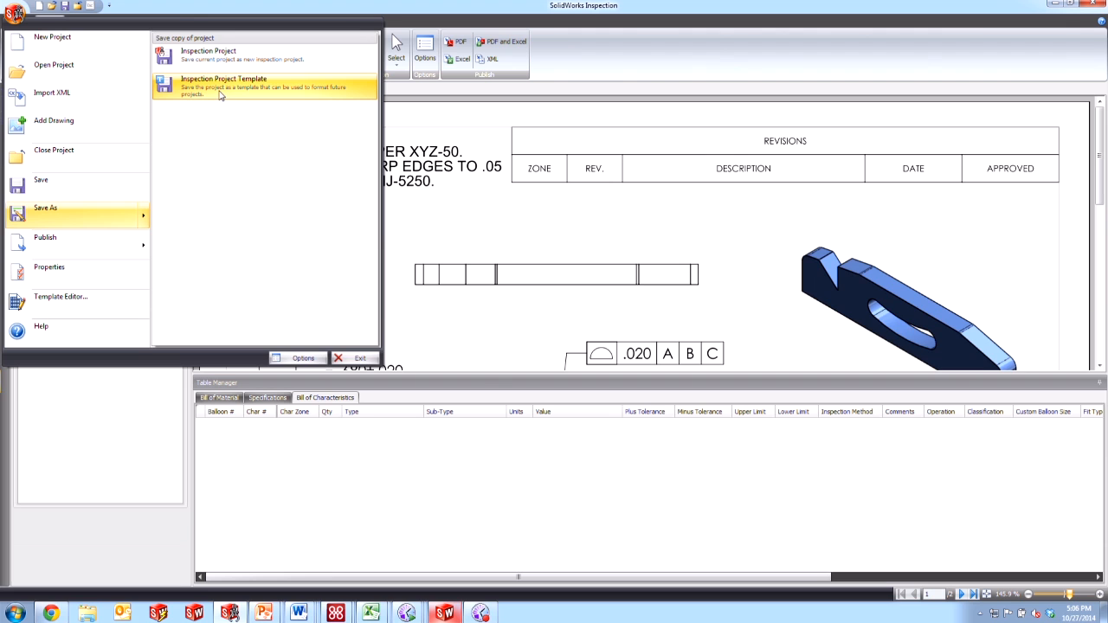
pyautogui.moveTo(224, 94)
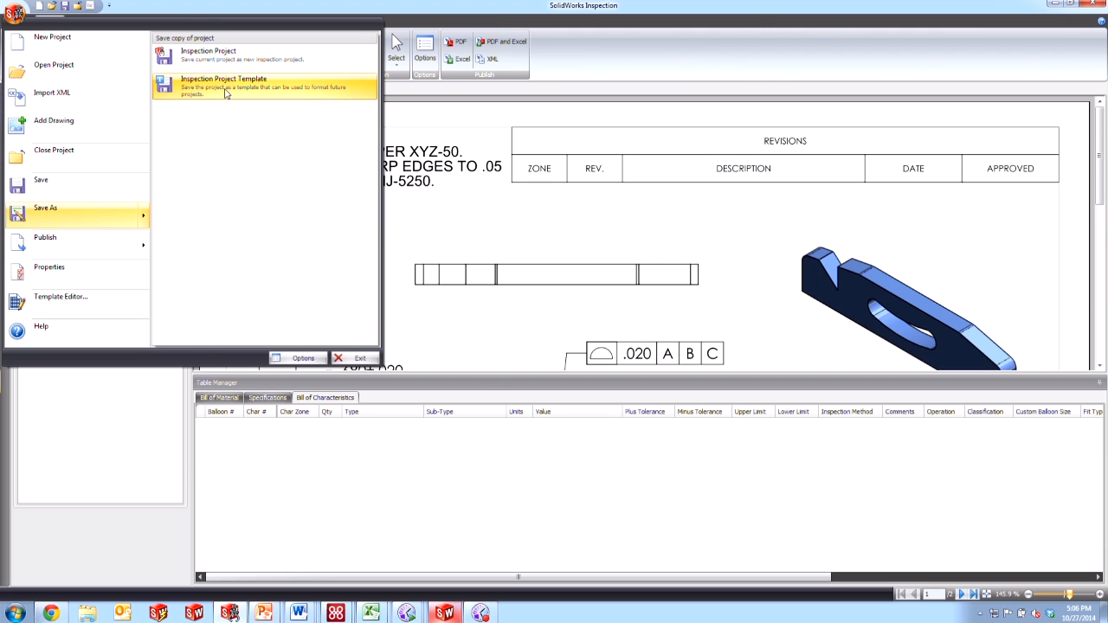
pyautogui.moveTo(231, 91)
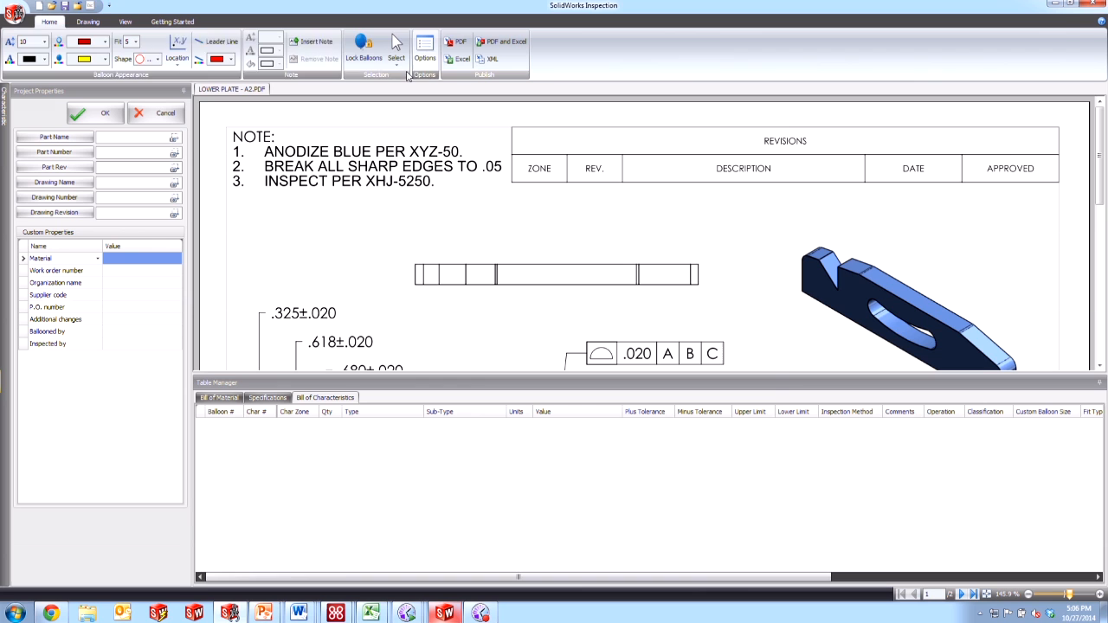
# Set balloons to yellow-filled diamonds with black size-10 text, fit 4, top-left placement
pyautogui.click(424, 48)
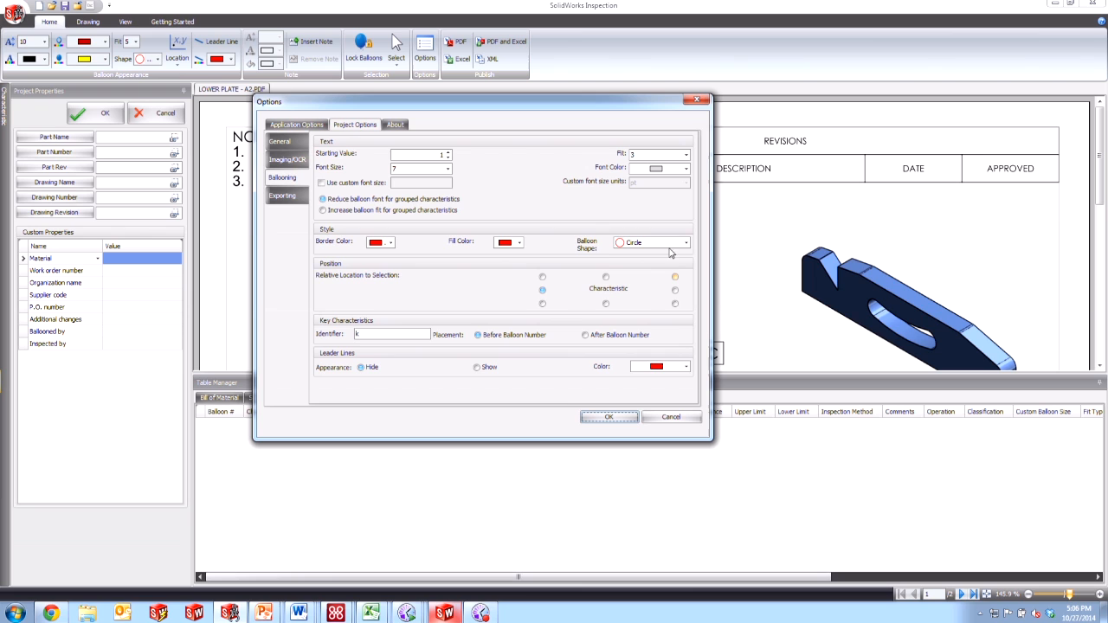
pyautogui.click(542, 289)
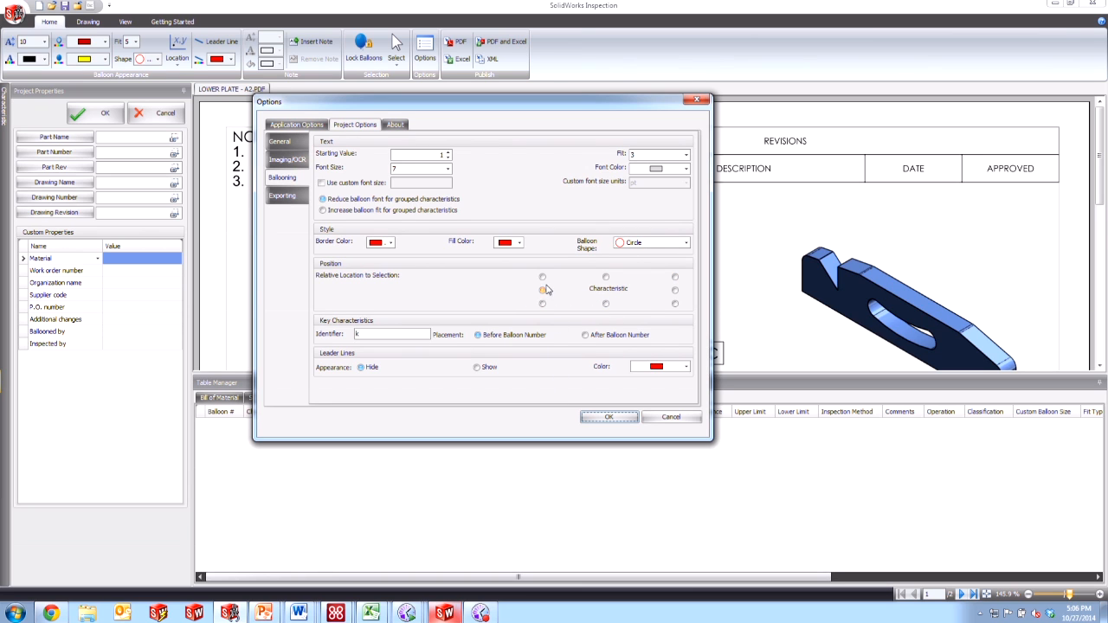
pyautogui.click(543, 288)
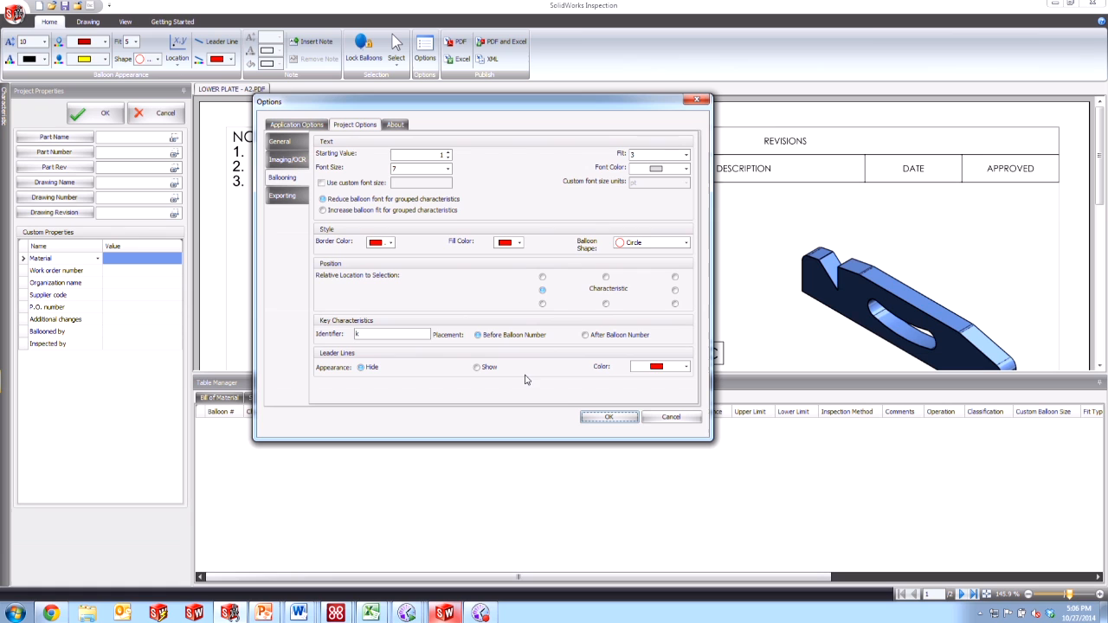
pyautogui.moveTo(590, 397)
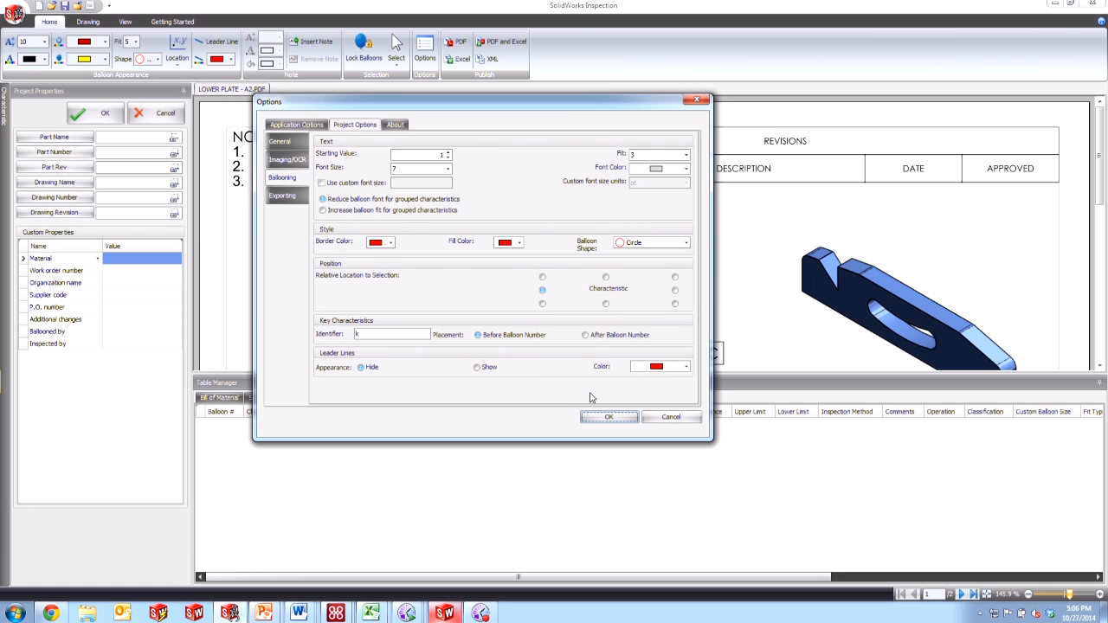
pyautogui.moveTo(535, 363)
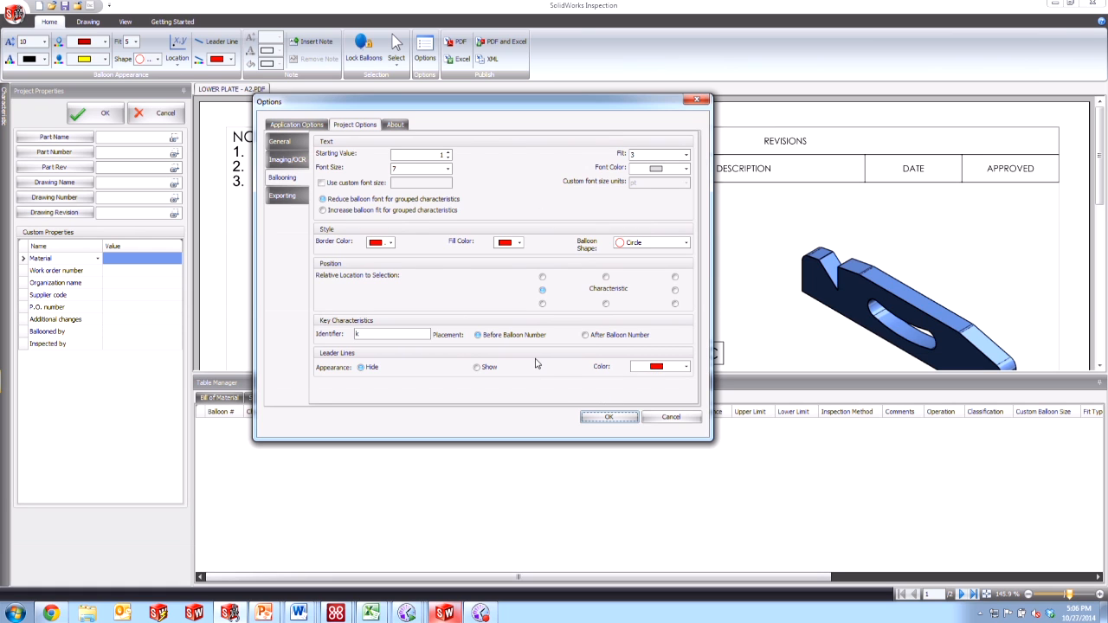
pyautogui.click(447, 167)
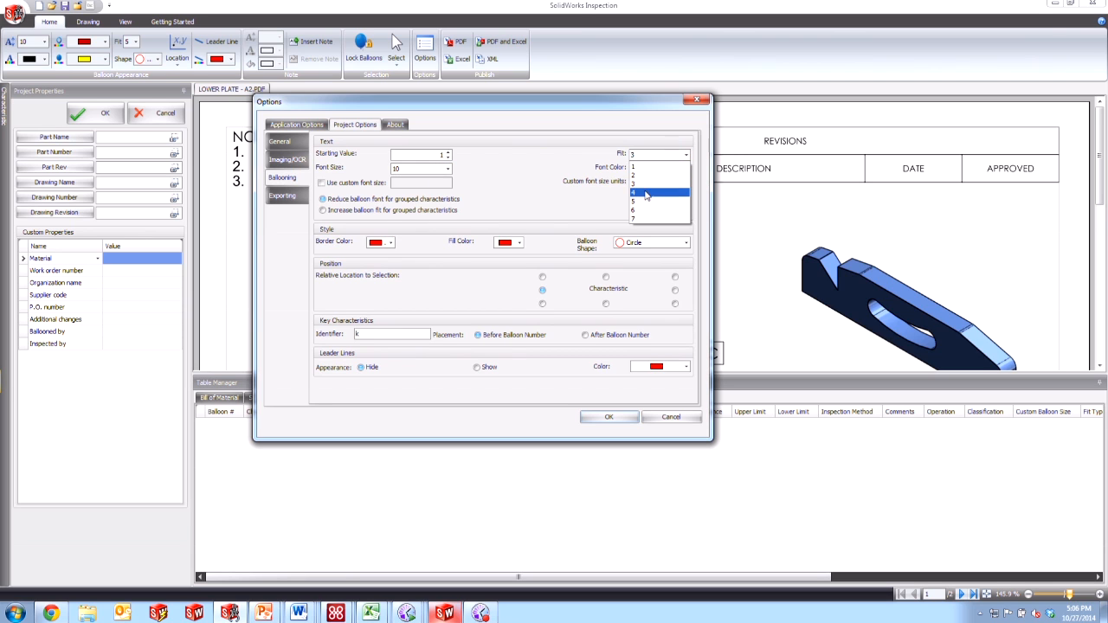
pyautogui.click(645, 192)
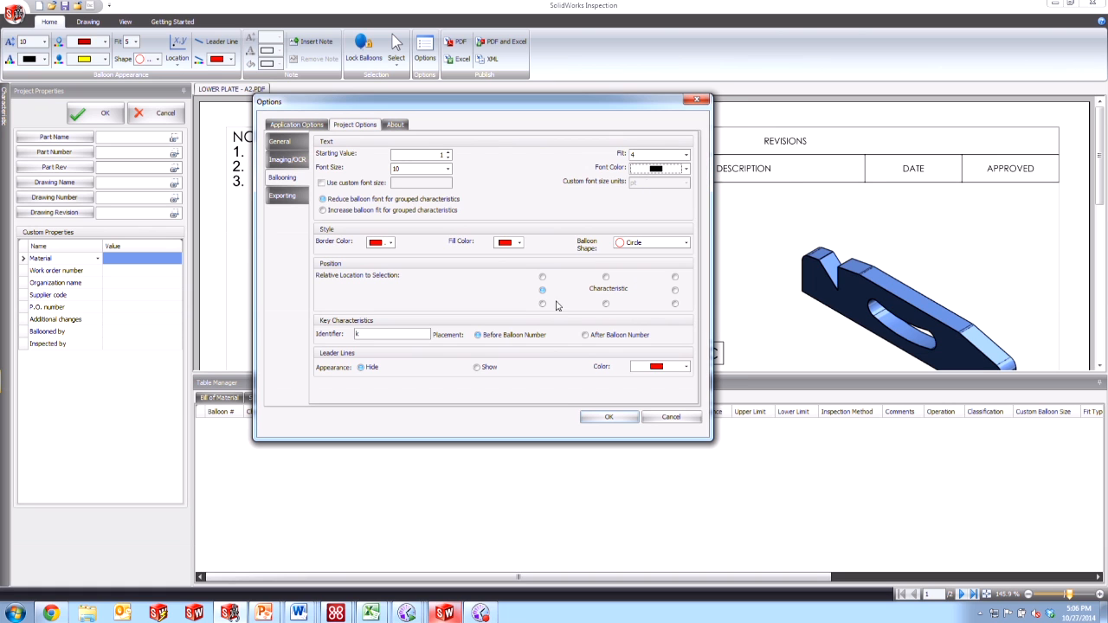
pyautogui.click(685, 242)
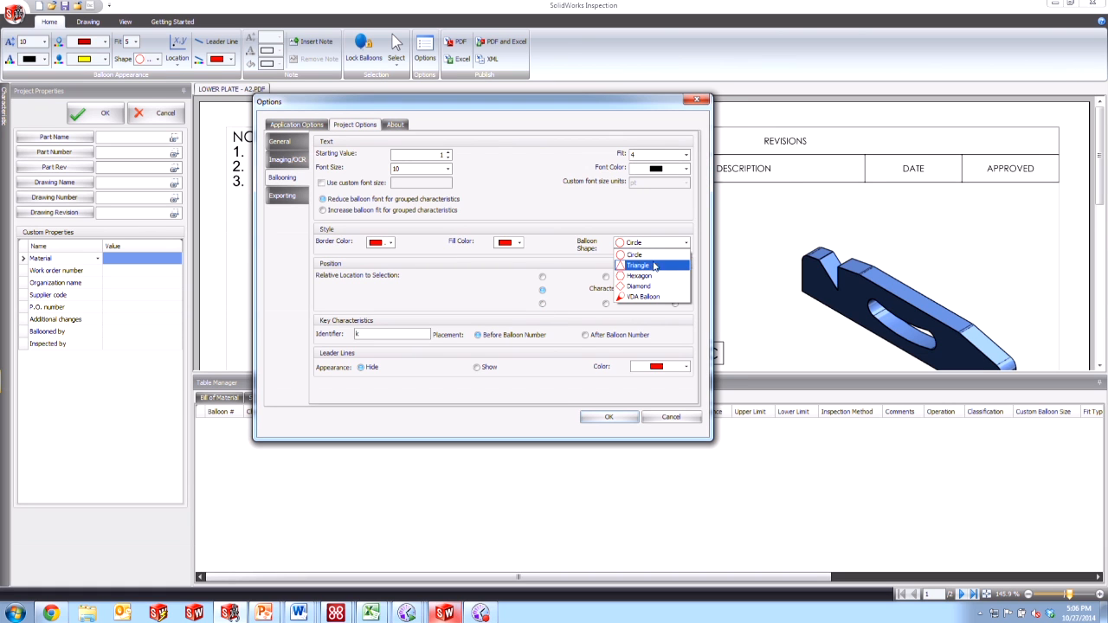
pyautogui.click(639, 286)
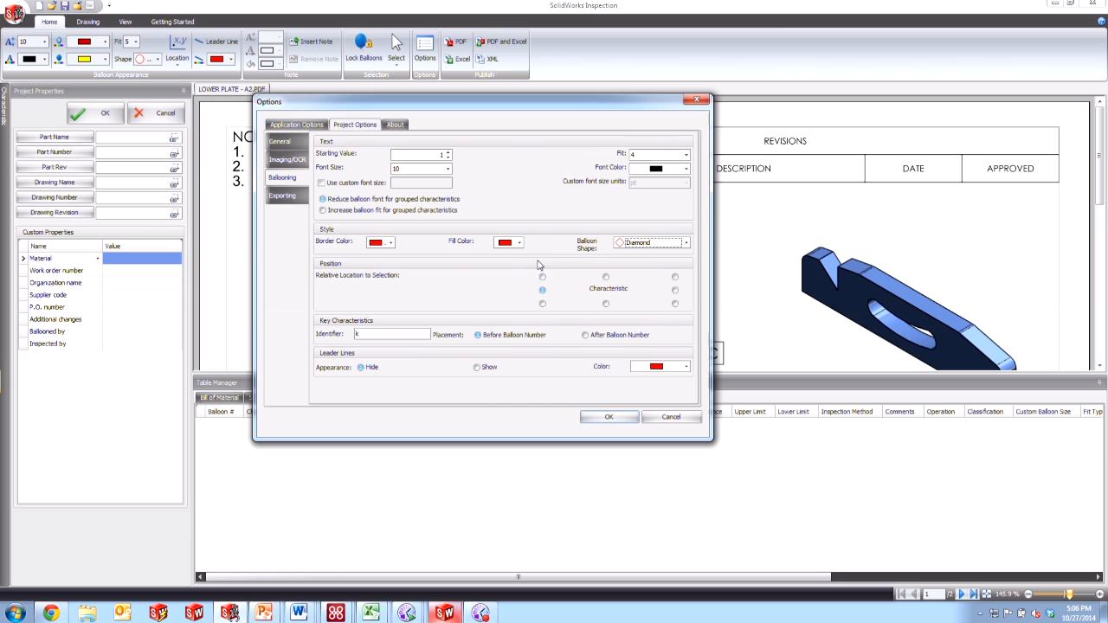
pyautogui.click(519, 241)
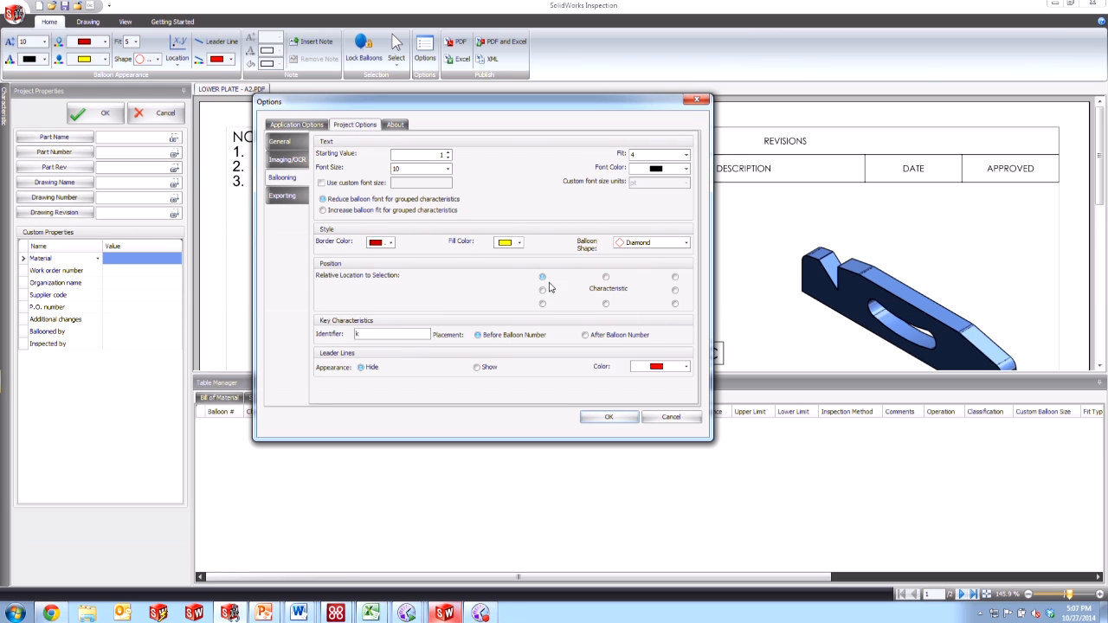
pyautogui.moveTo(541, 290)
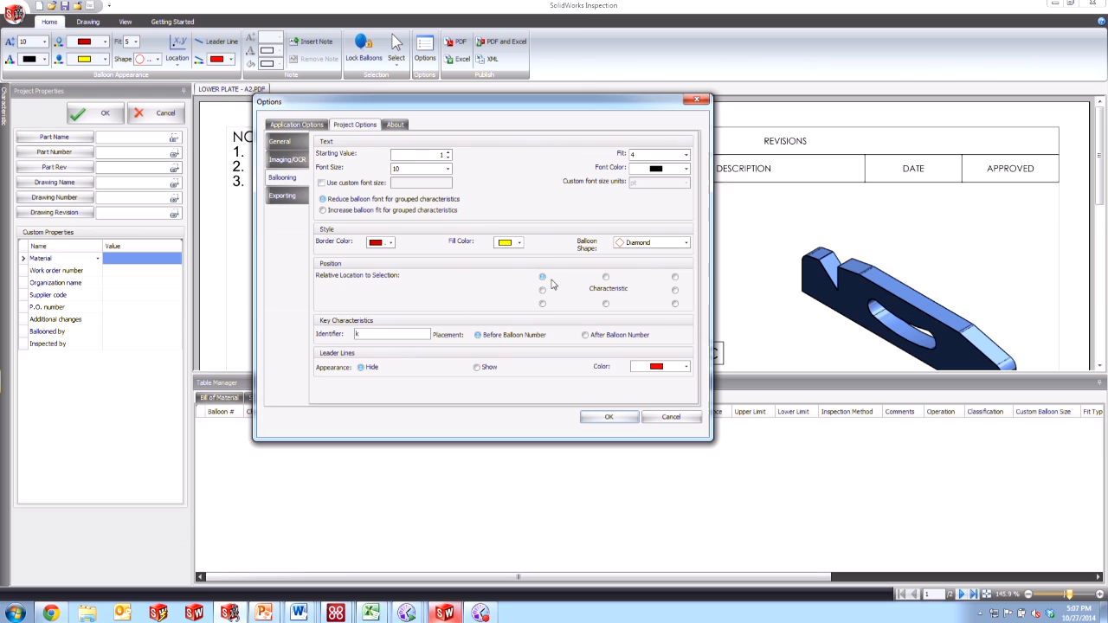
pyautogui.moveTo(574, 322)
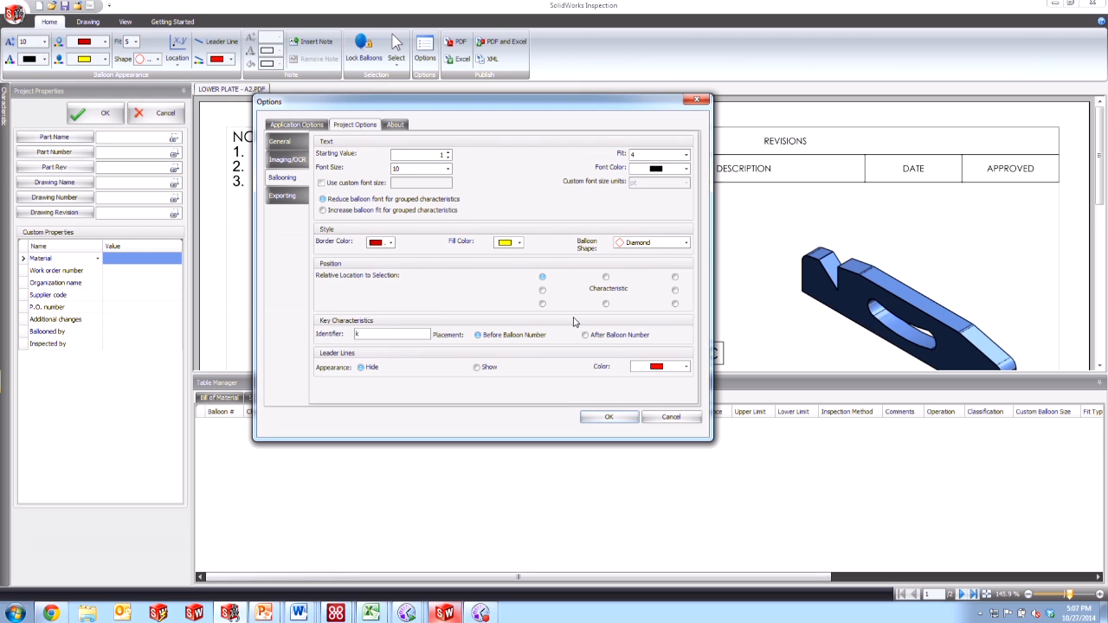
pyautogui.moveTo(651, 350)
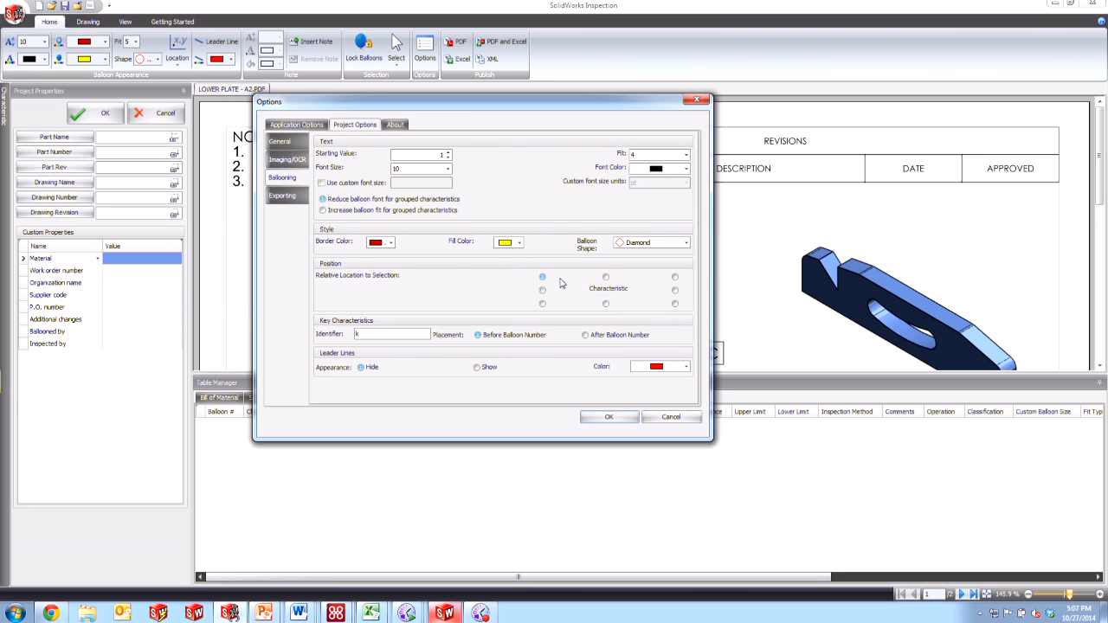
pyautogui.click(606, 276)
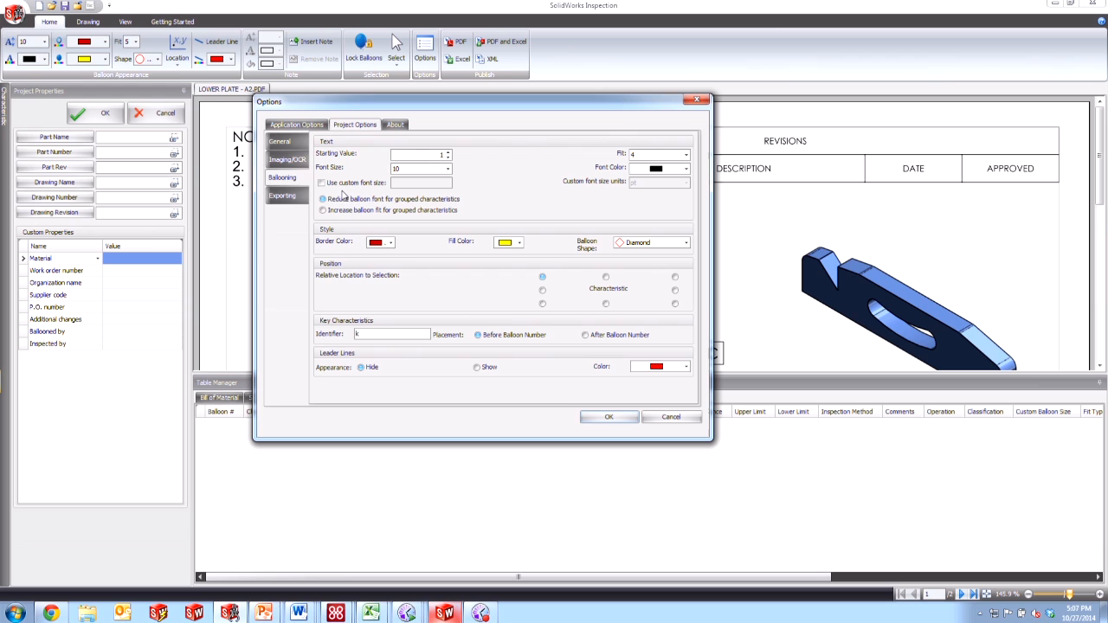
# Show the Imaging/OCR page of Project Options
pyautogui.click(287, 159)
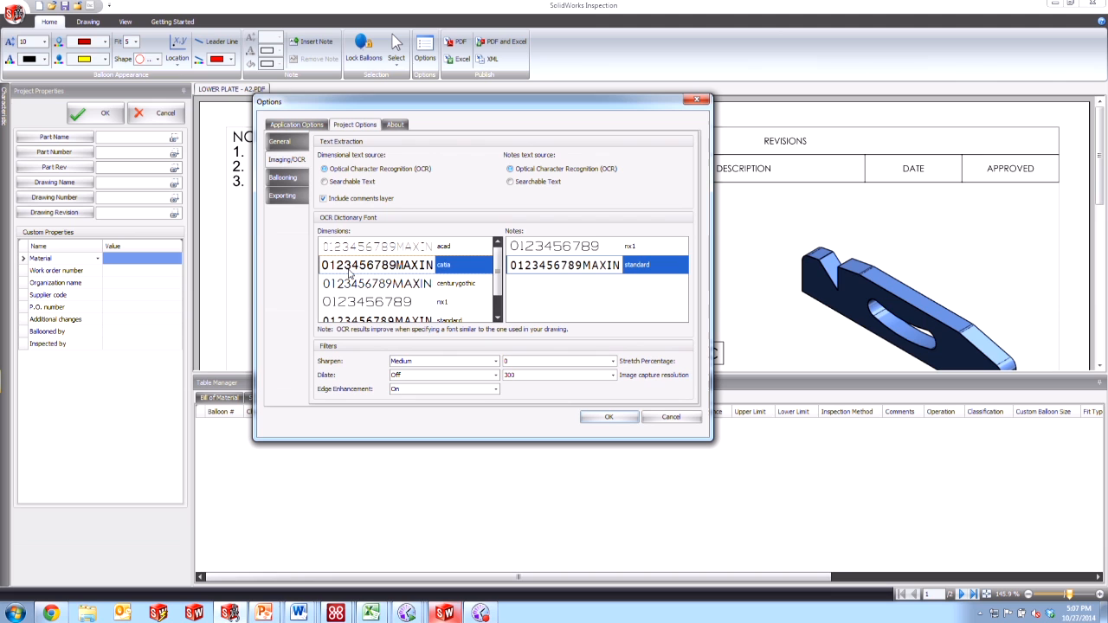
pyautogui.moveTo(425, 287)
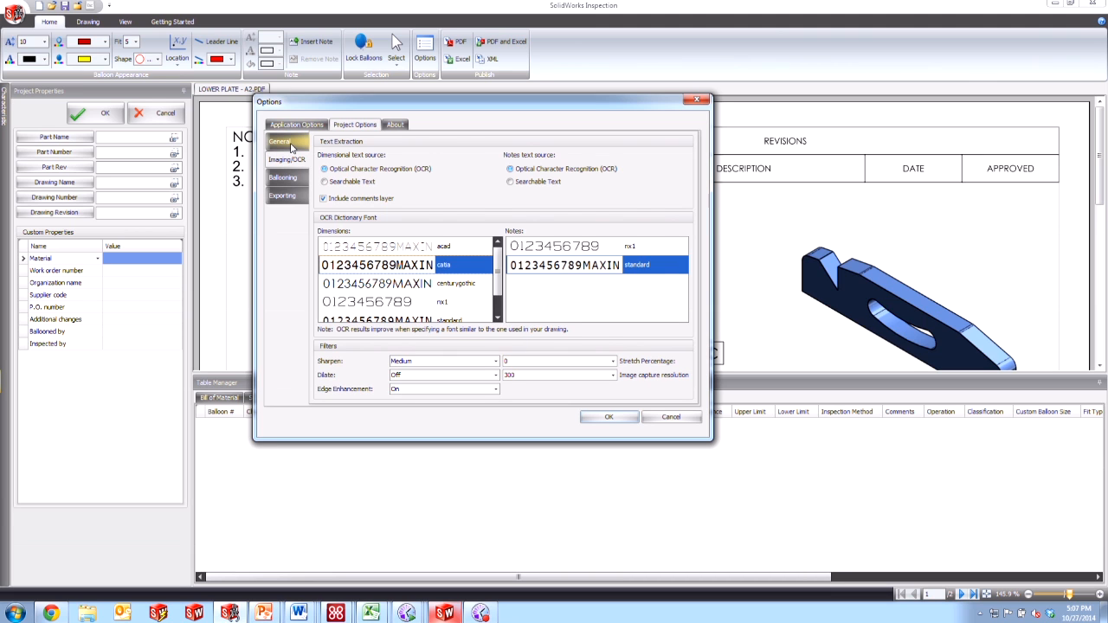
# Enter the ±.3 and ±.03 default length tolerances on the General page
pyautogui.click(279, 141)
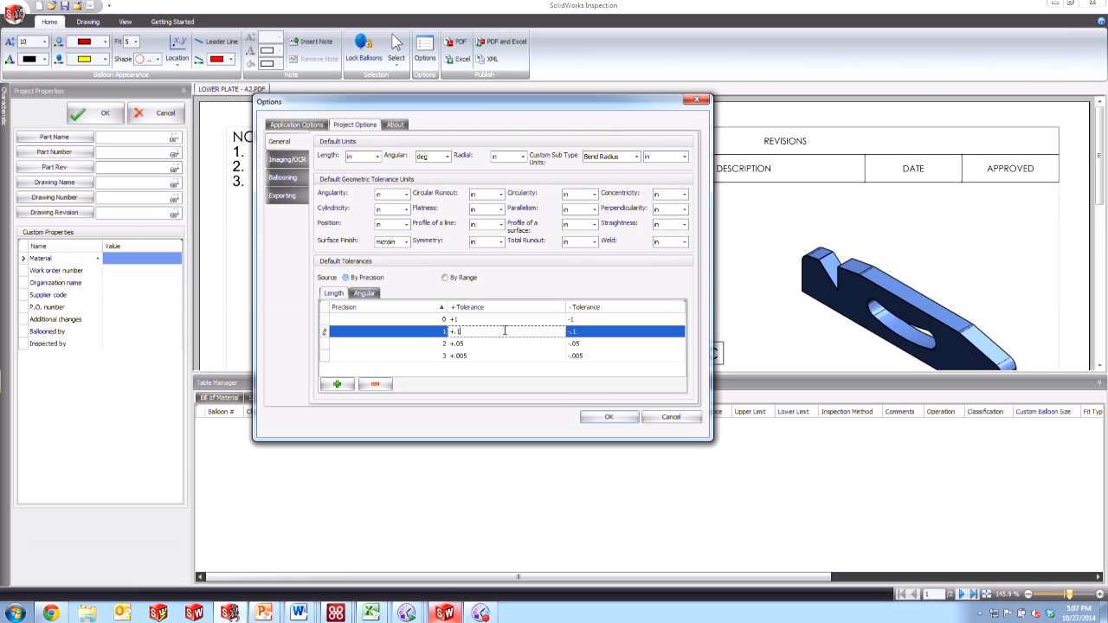
pyautogui.write('3')
pyautogui.click(506, 343)
pyautogui.write('+.03')
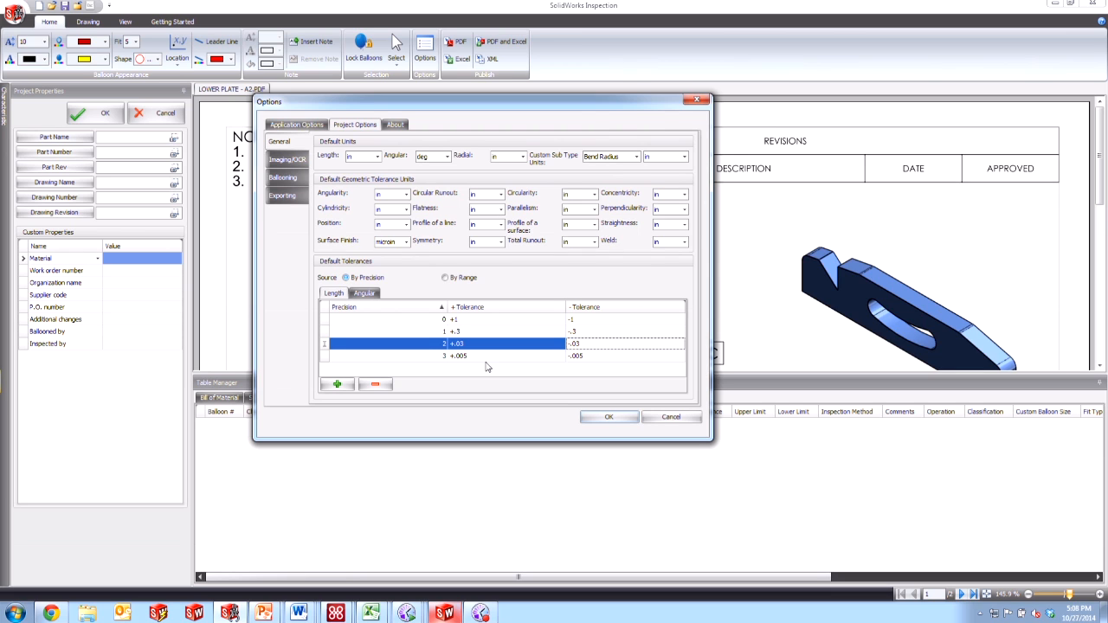
pyautogui.click(506, 355)
pyautogui.write('-.003')
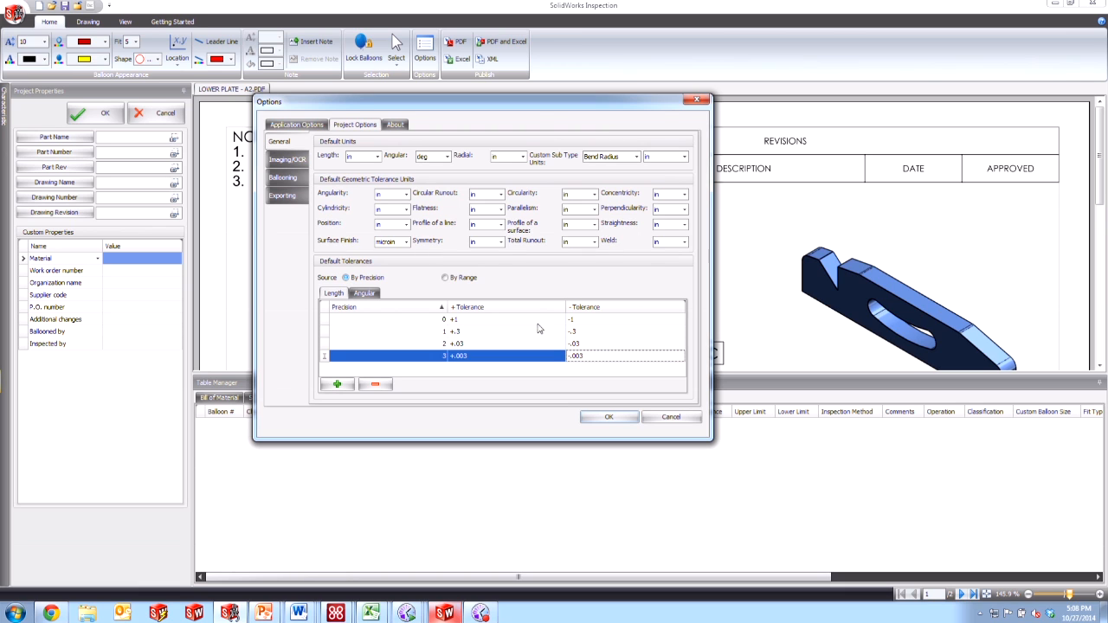
pyautogui.moveTo(460, 294)
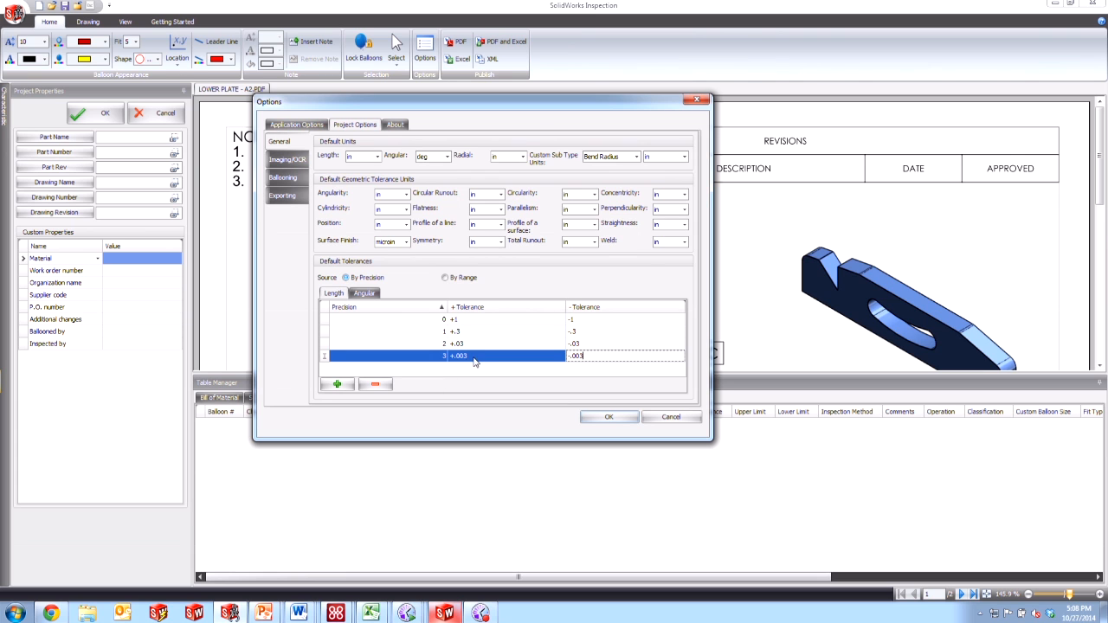
pyautogui.moveTo(450, 243)
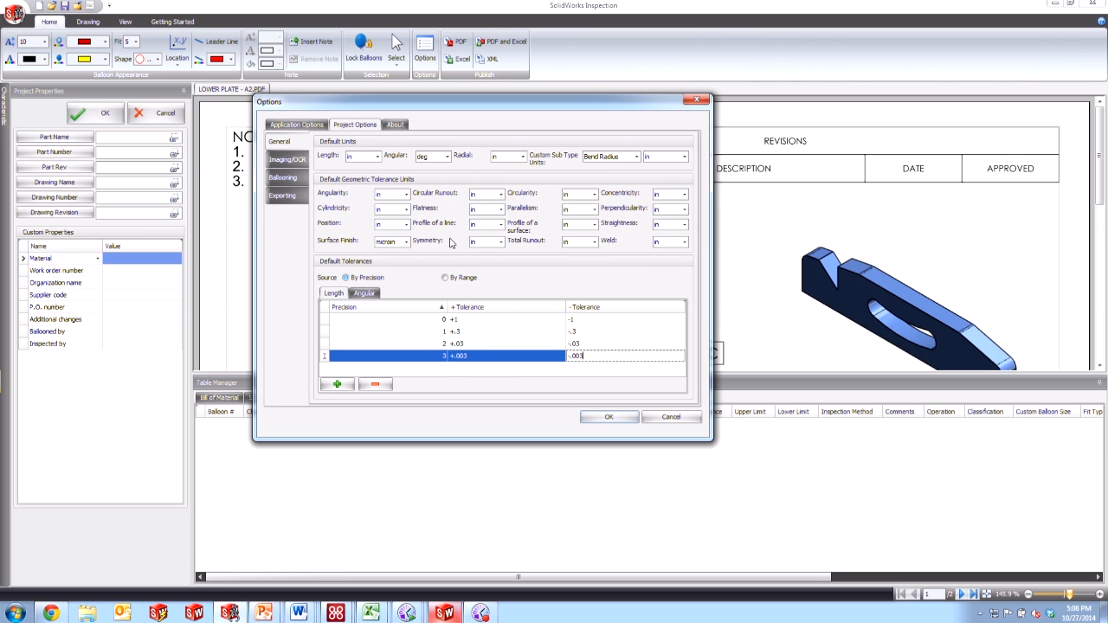
# Confirm the ±.003 precision-3 tolerance and close the project options
pyautogui.click(608, 416)
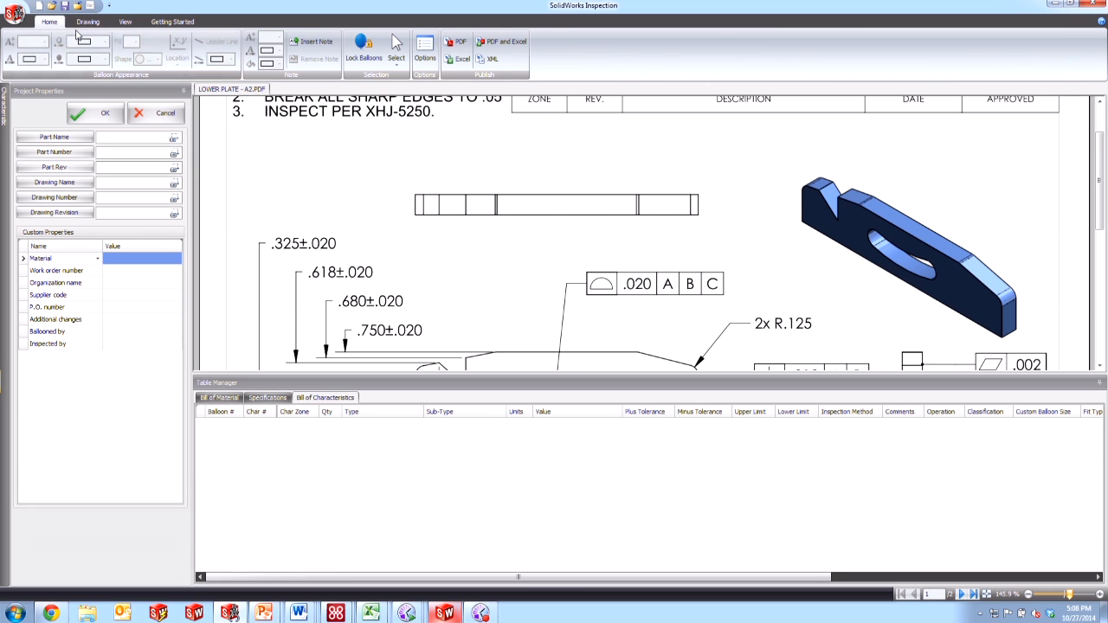
pyautogui.click(88, 20)
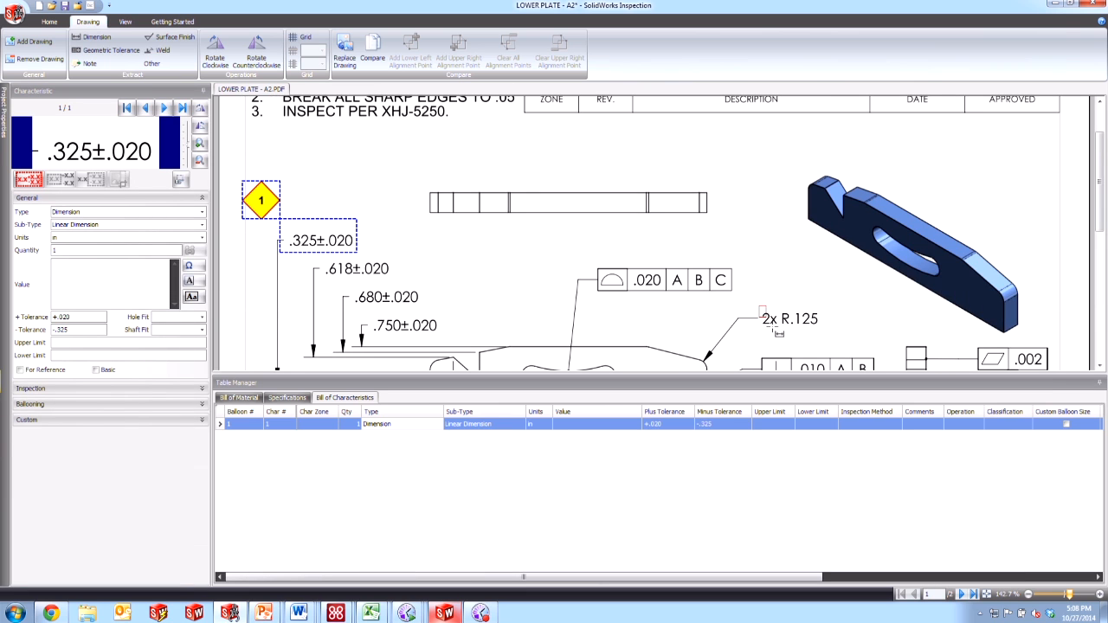
# Balloon the 2x R.125 radius dimension as yellow diamond balloon 2
pyautogui.click(788, 318)
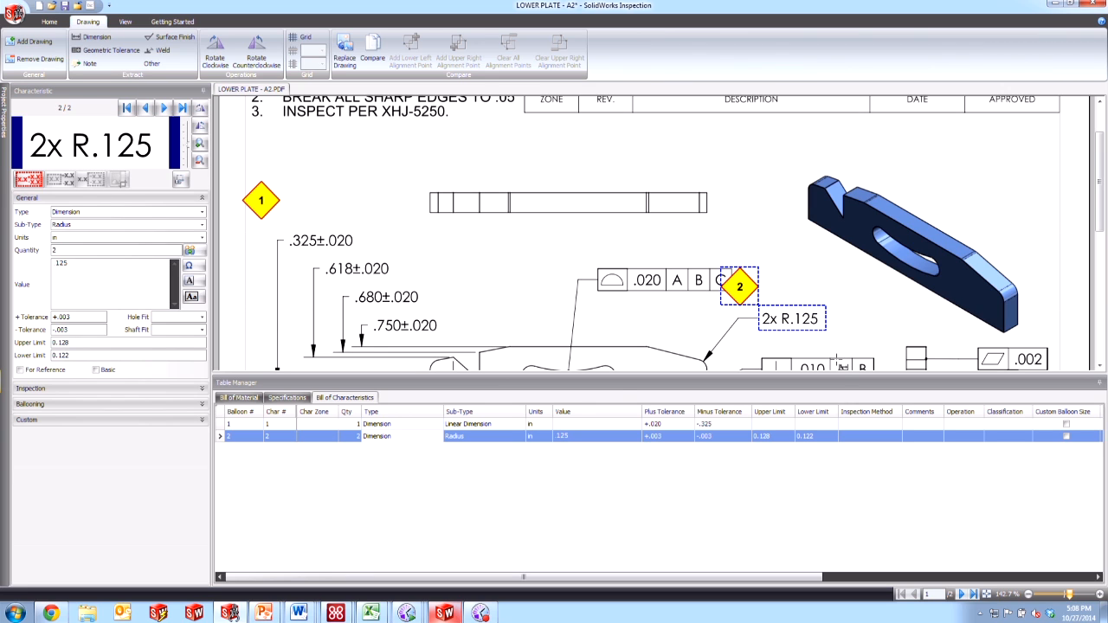
pyautogui.moveTo(618, 394)
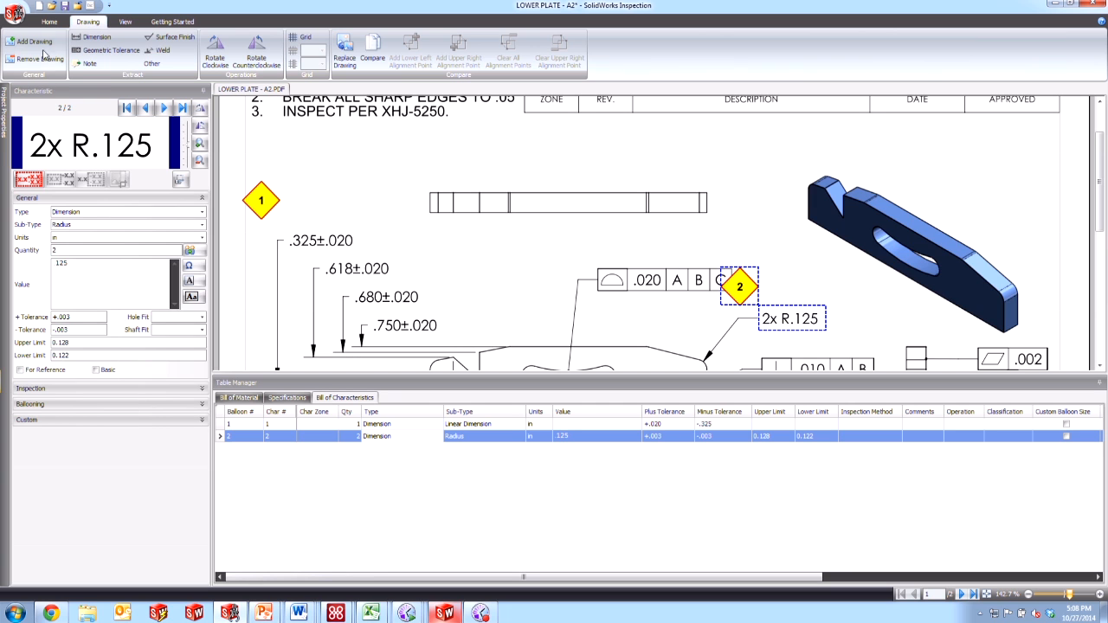
pyautogui.click(16, 12)
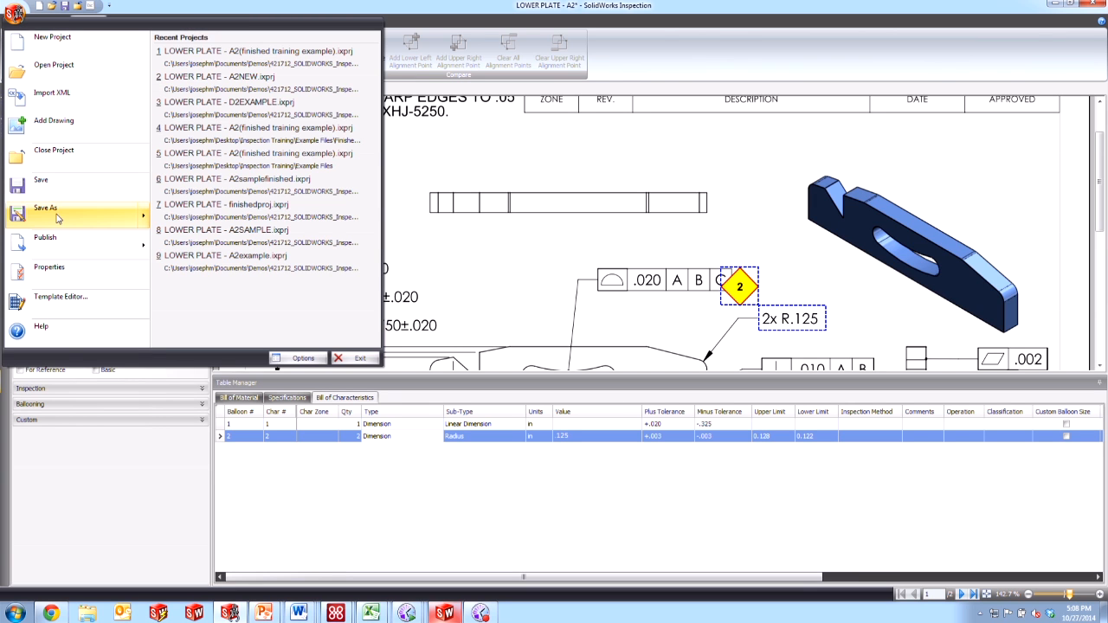
# Save the project as an Inspection Project Template named 'diamond balloons'
pyautogui.click(45, 208)
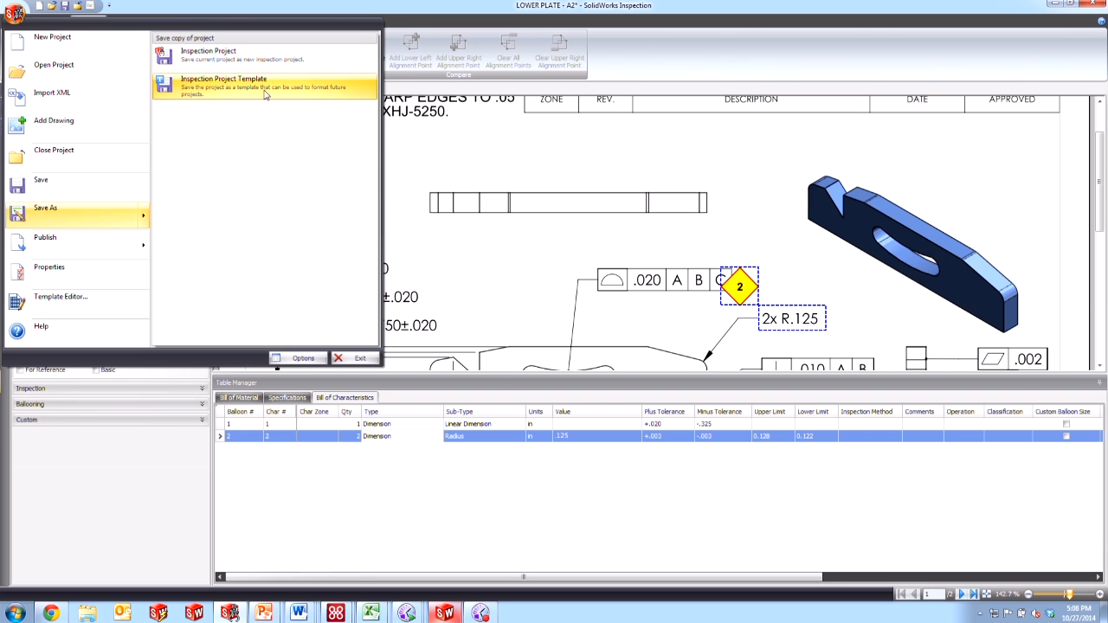
pyautogui.click(223, 87)
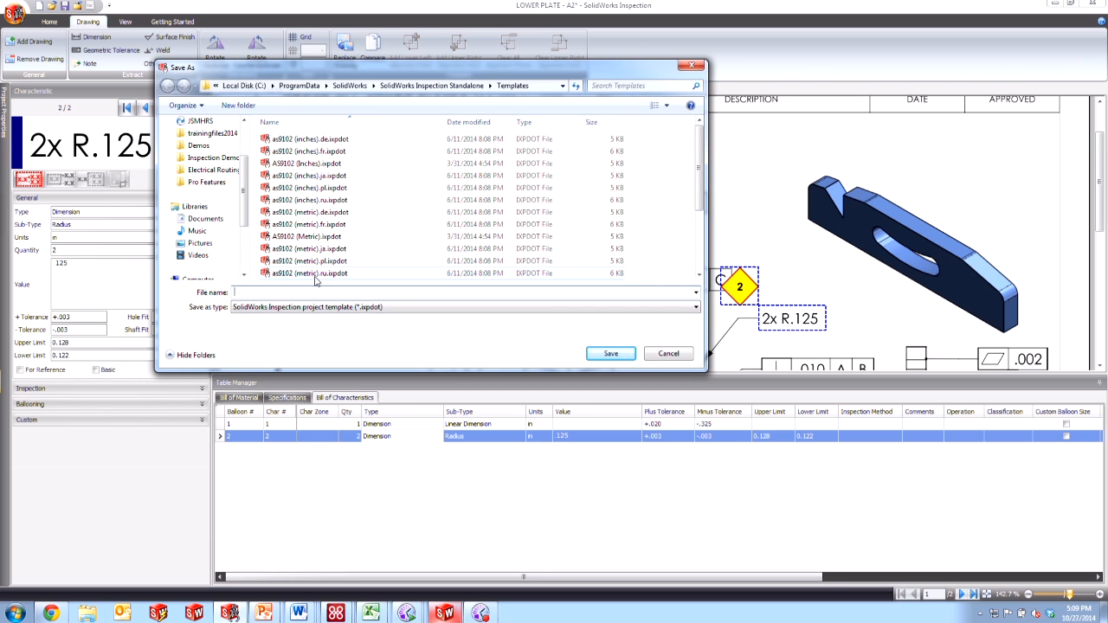
pyautogui.scroll(-3)
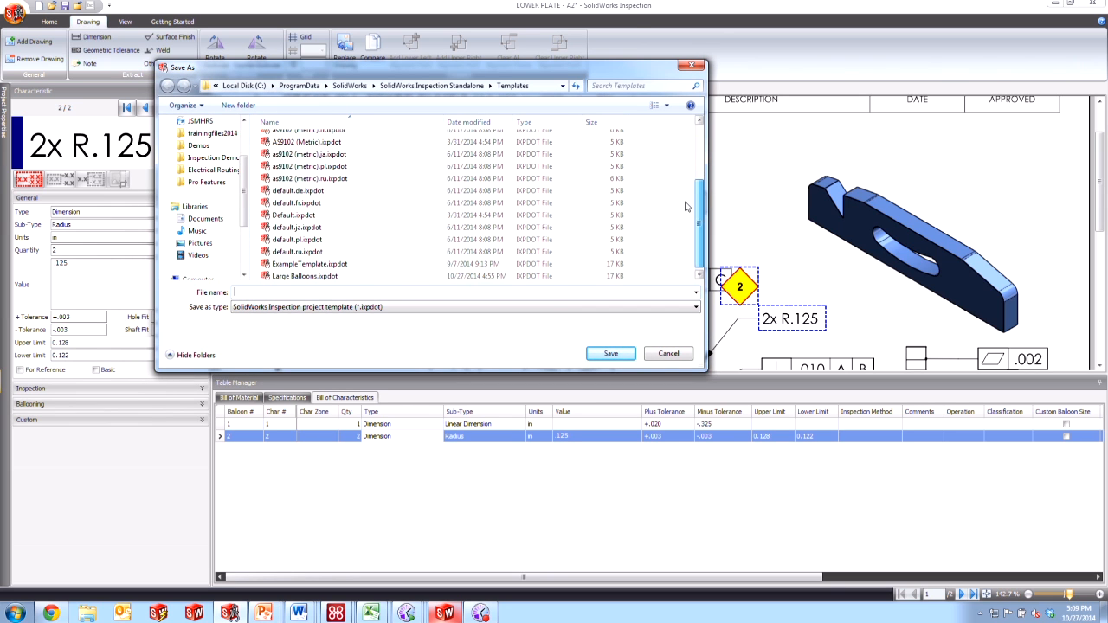
pyautogui.scroll(-3)
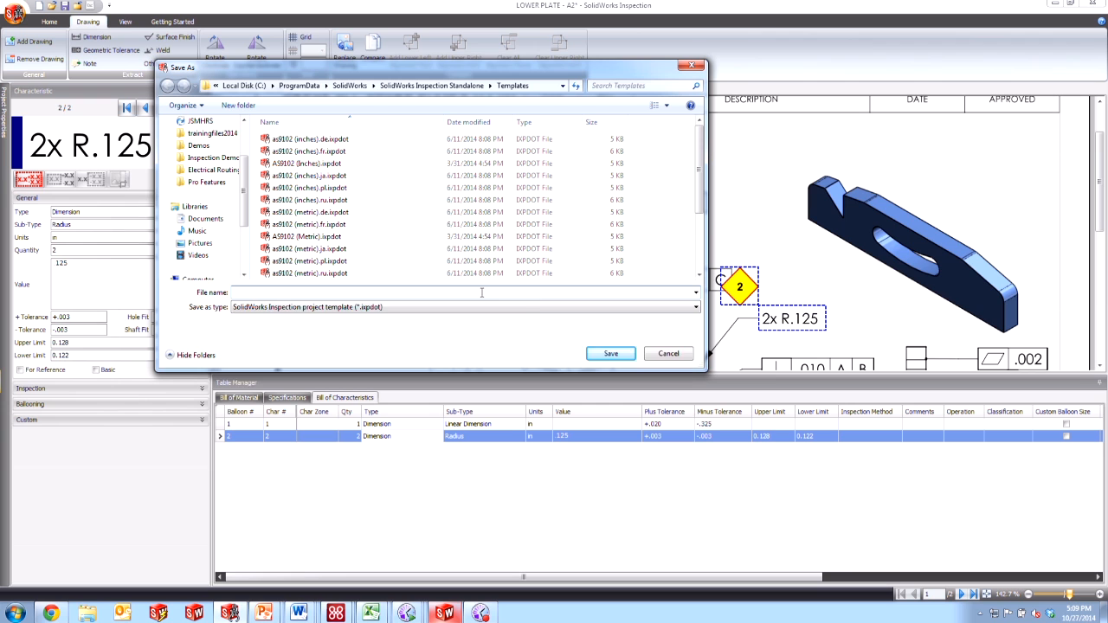
pyautogui.write('diamond balloon')
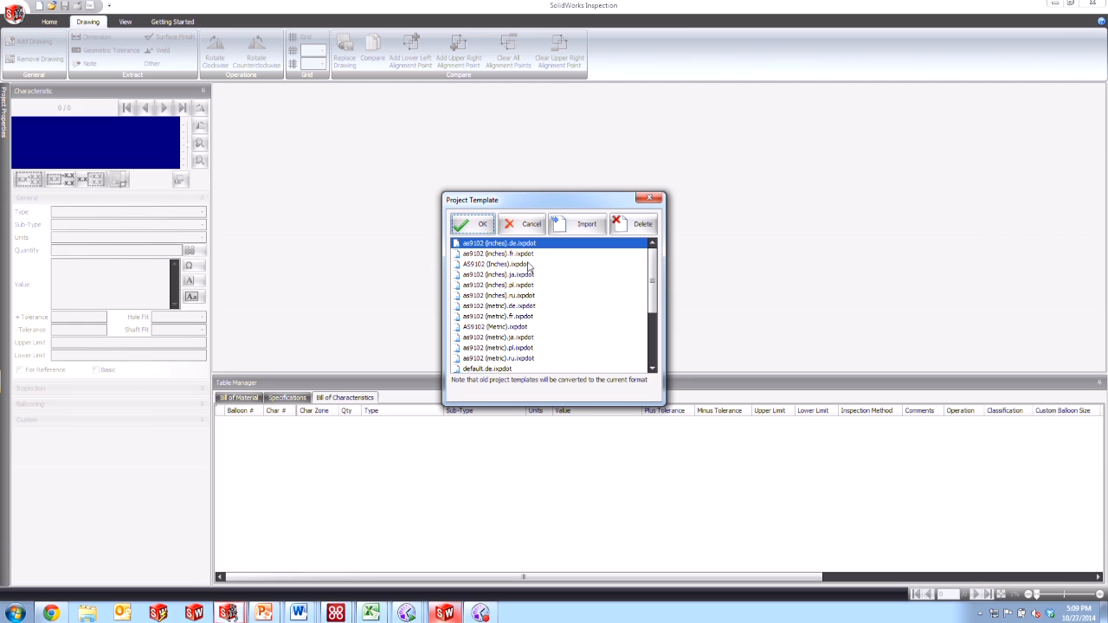
# Create a project from the diamond balloons template using LOWER PLATE - A2.PDF
pyautogui.scroll(-3)
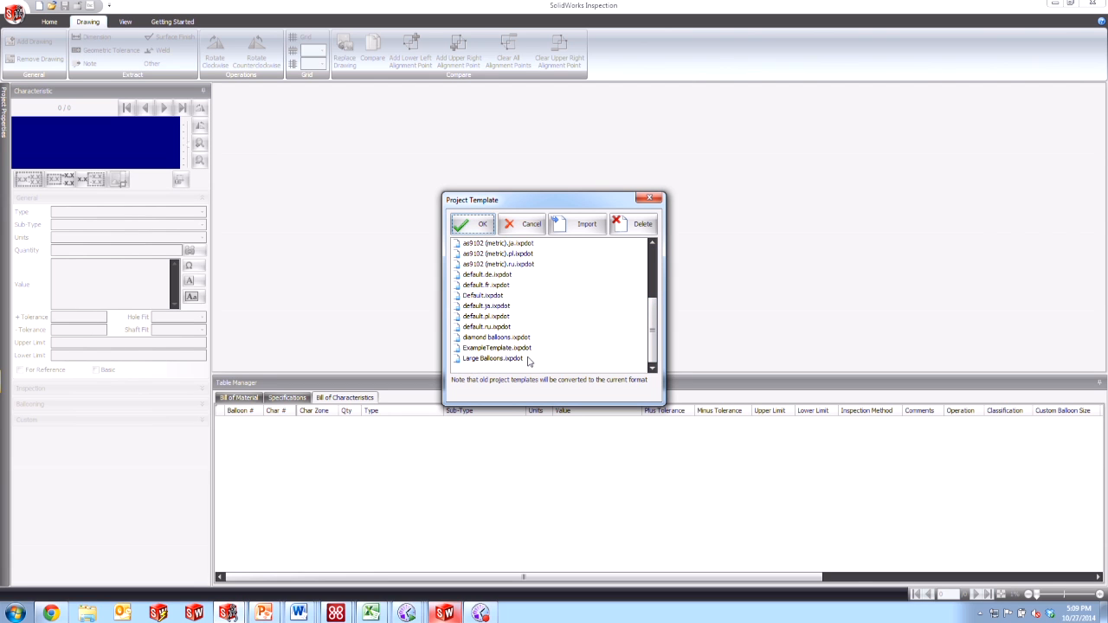
pyautogui.click(495, 337)
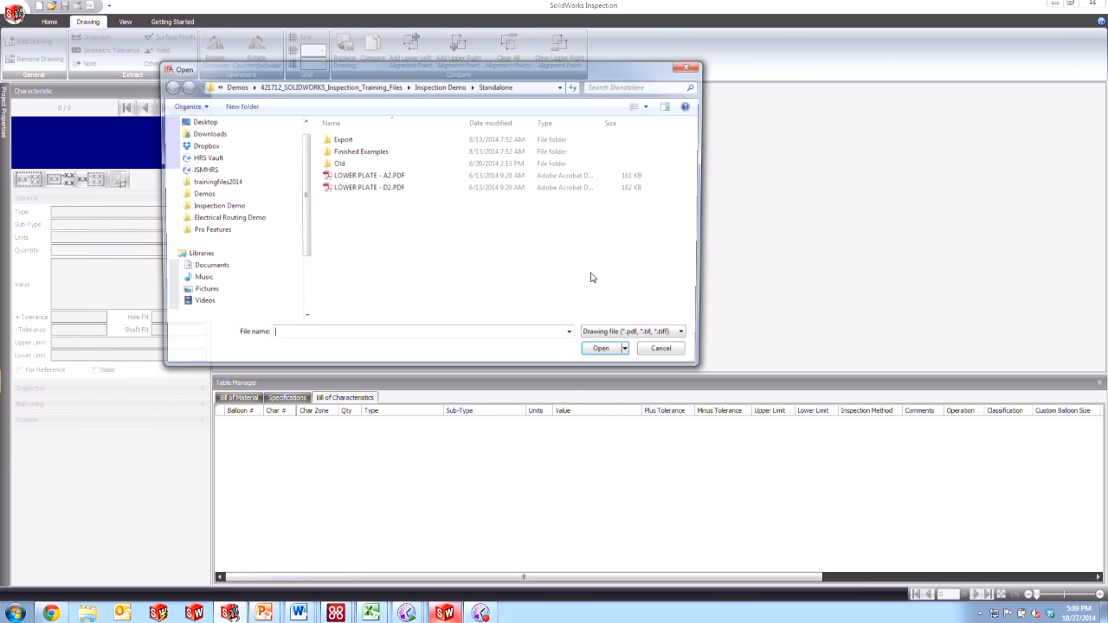
pyautogui.click(368, 175)
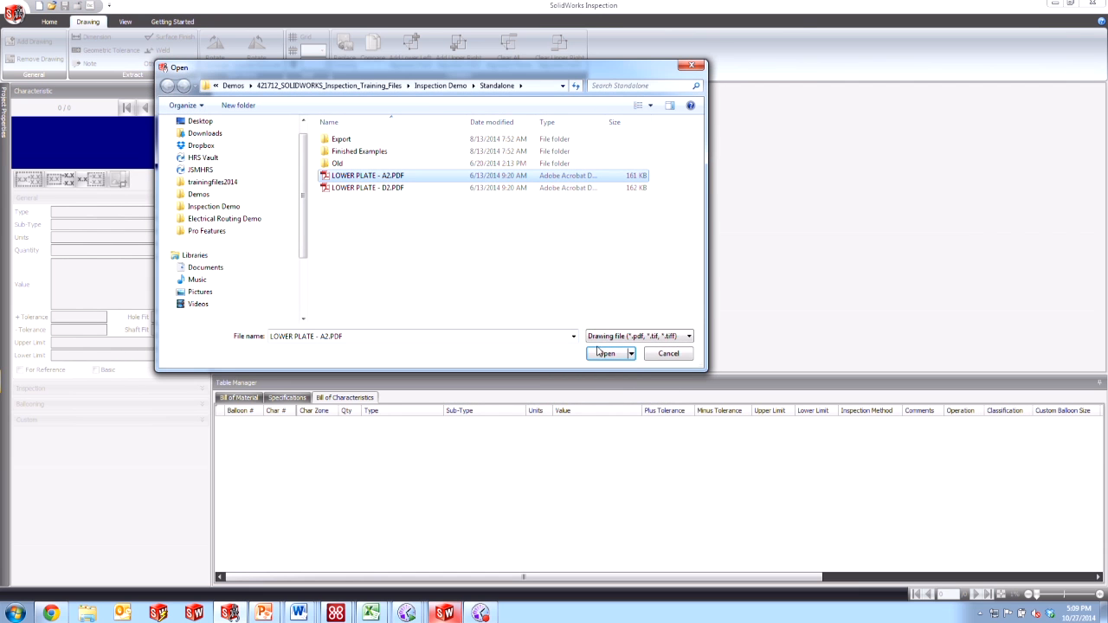
pyautogui.click(606, 353)
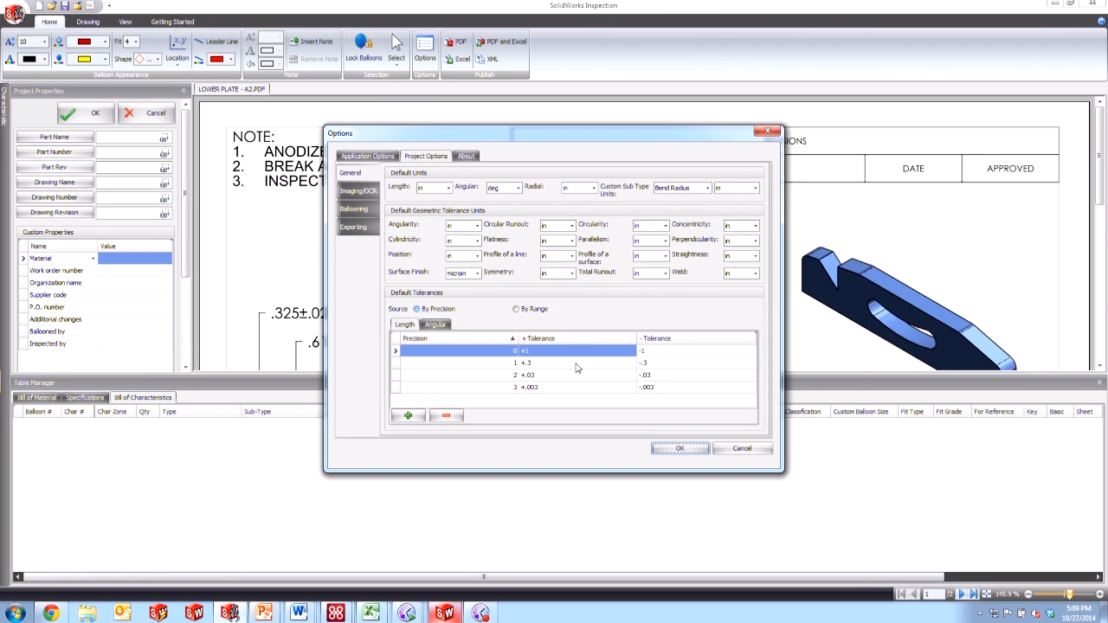
pyautogui.moveTo(558, 431)
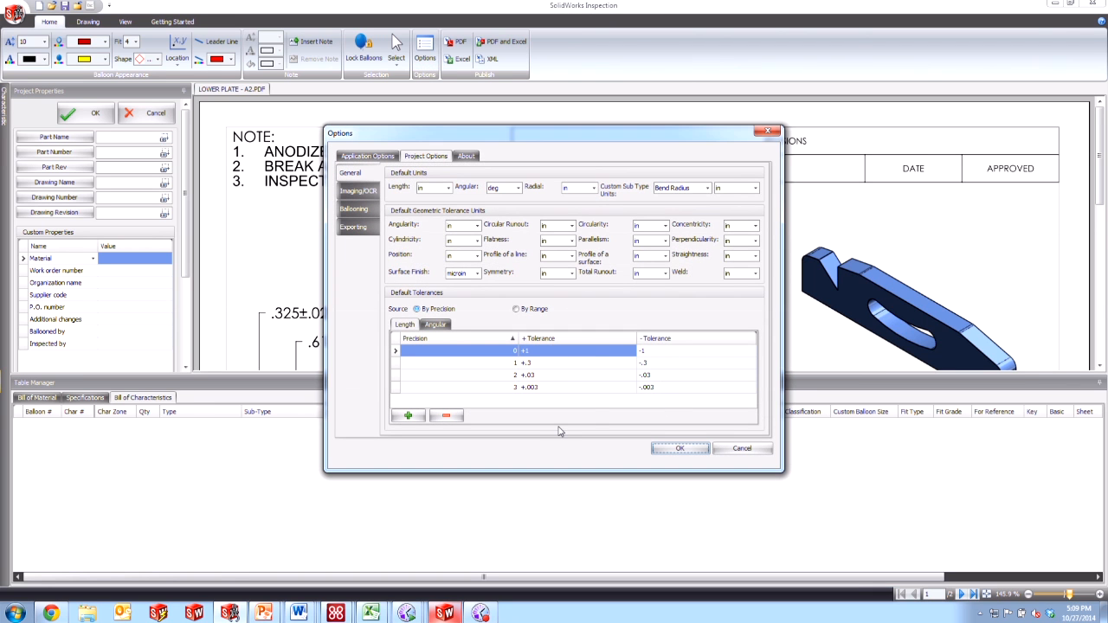
# Review Imaging/OCR and Ballooning options, enable edge enhancement, and close the dialog
pyautogui.click(357, 190)
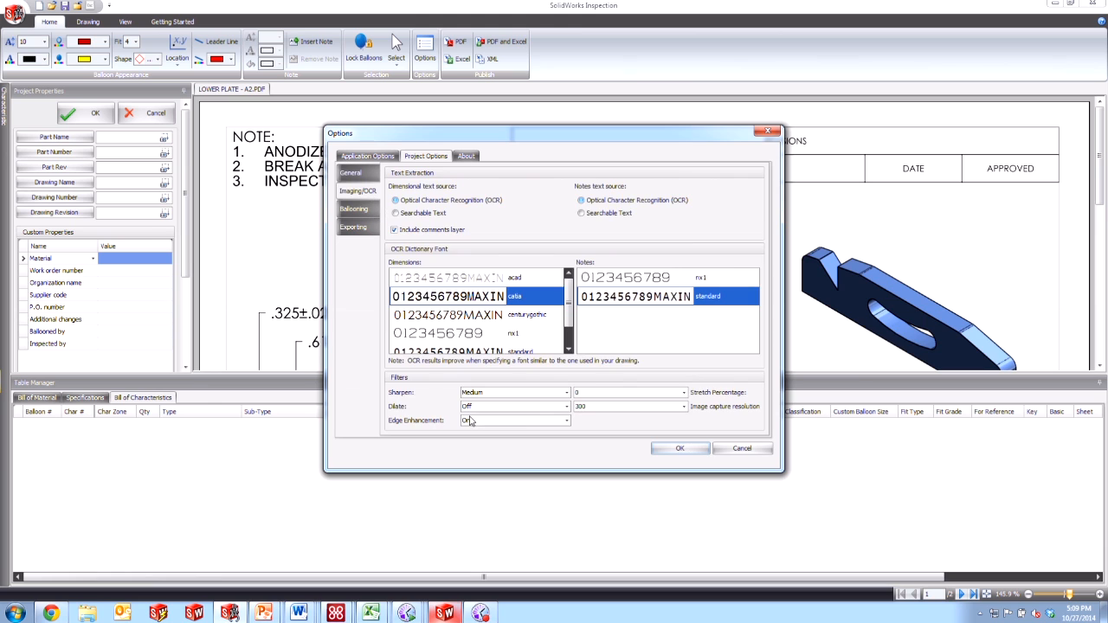
pyautogui.click(514, 420)
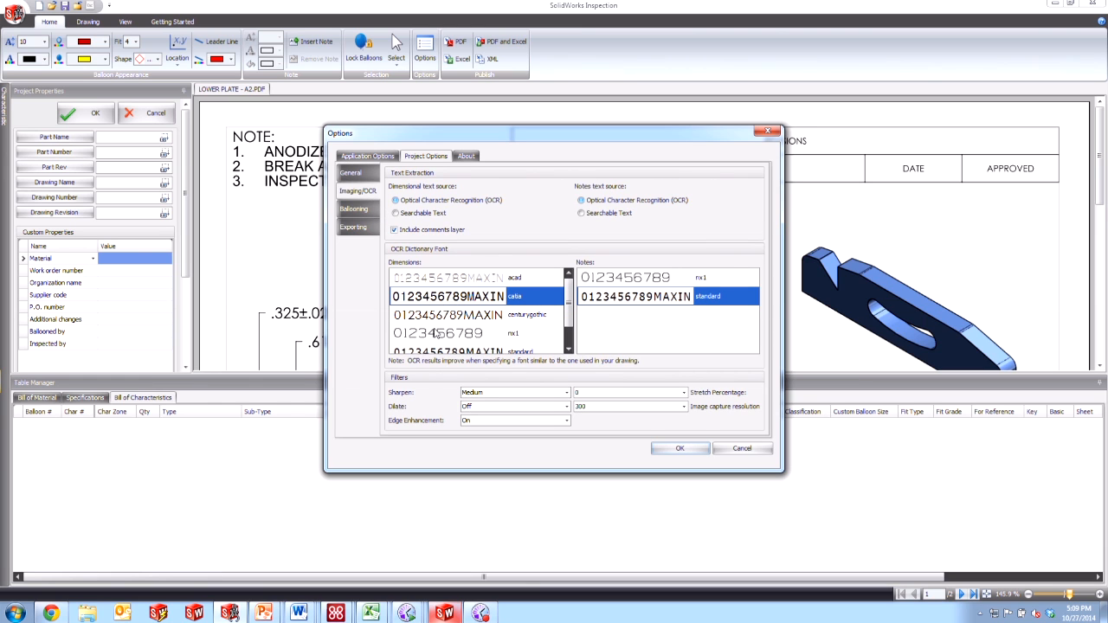
pyautogui.click(353, 208)
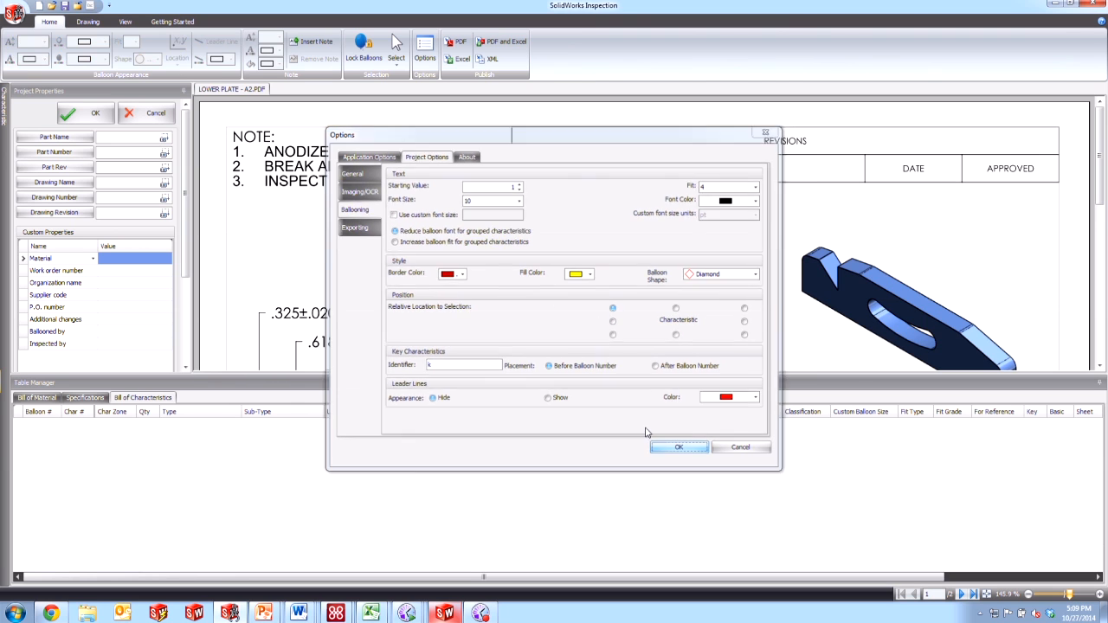
pyautogui.click(678, 446)
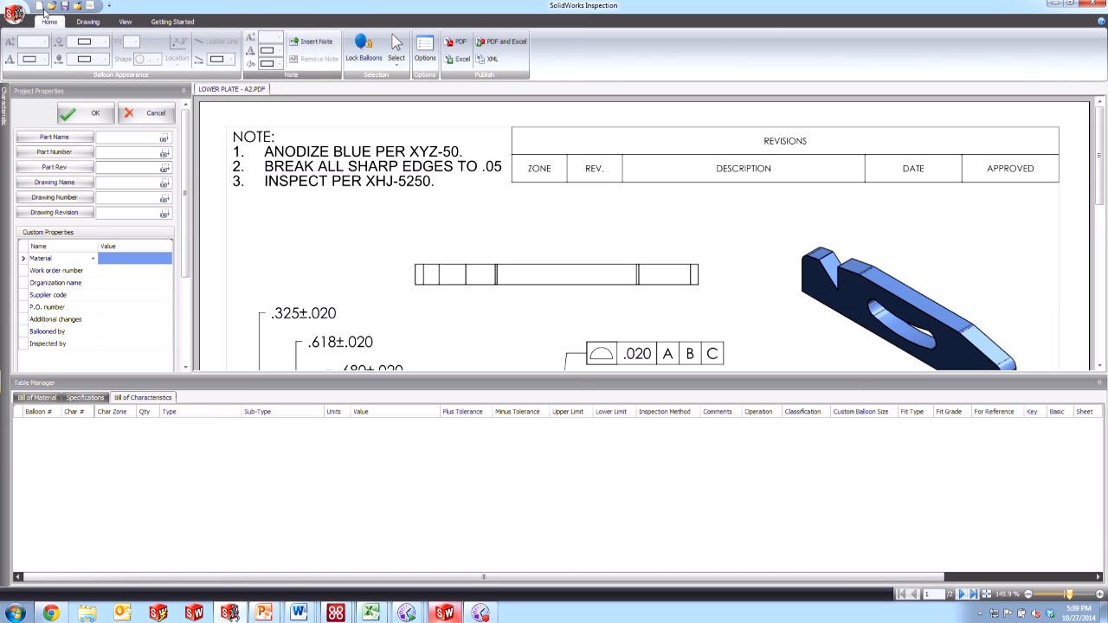
# Balloon the .325±.020, .680±.020 and 2x R.125 dimensions as yellow diamonds 1–3
pyautogui.click(87, 22)
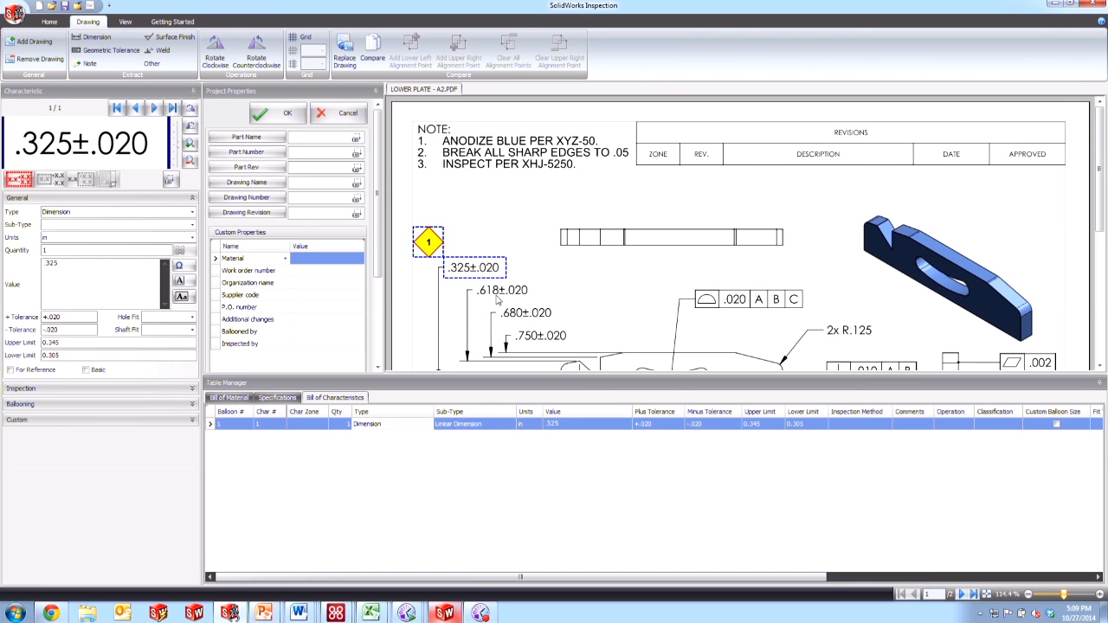
pyautogui.click(526, 313)
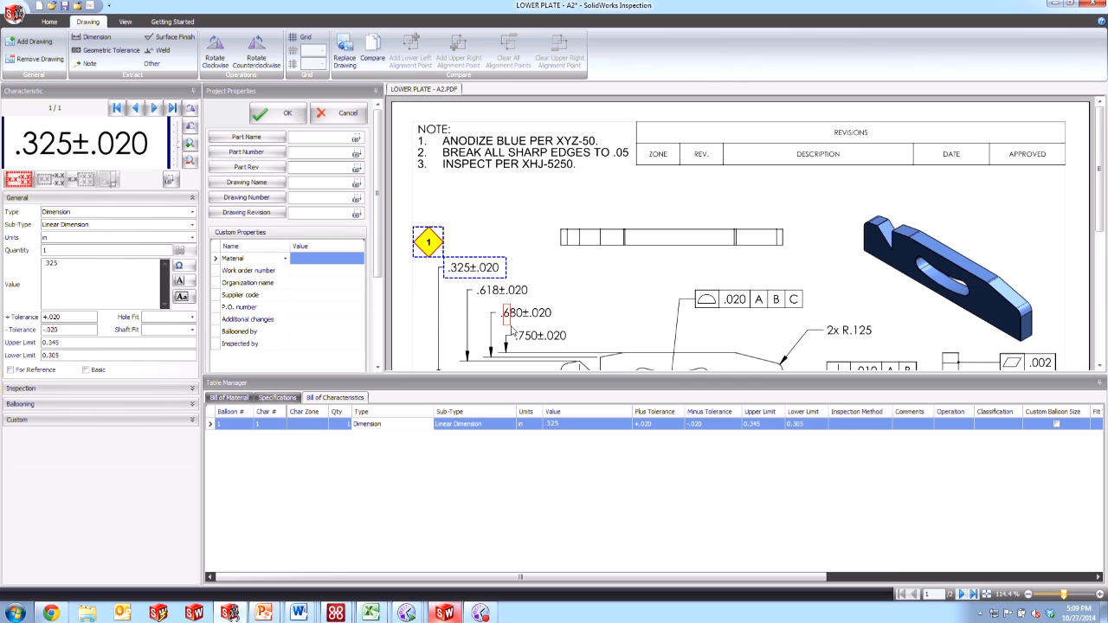
pyautogui.click(527, 312)
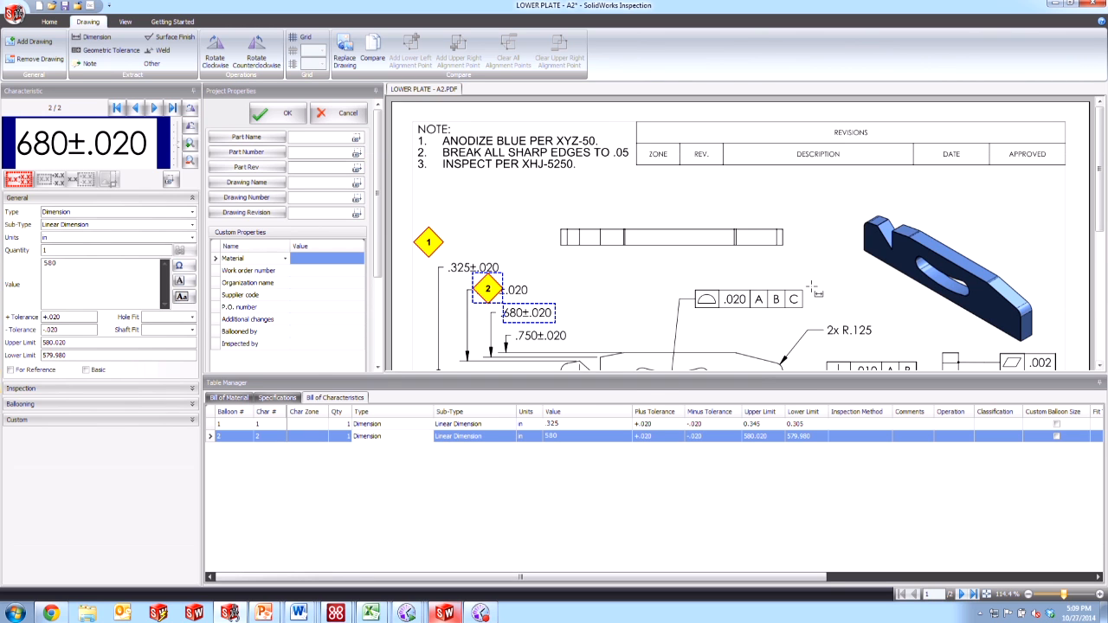
pyautogui.click(848, 330)
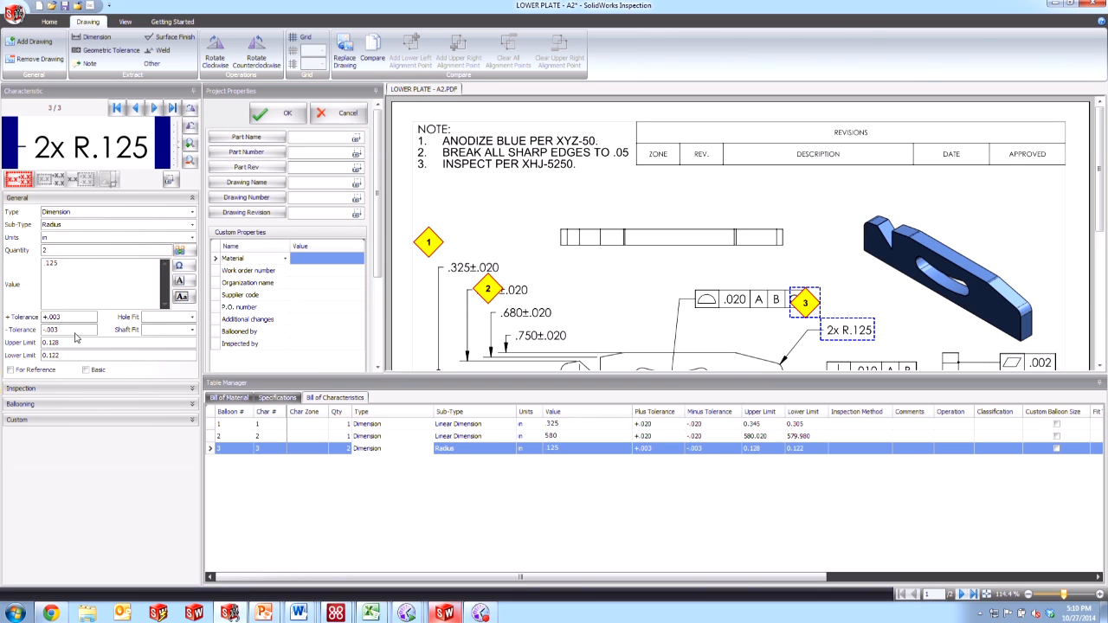
pyautogui.moveTo(57, 312)
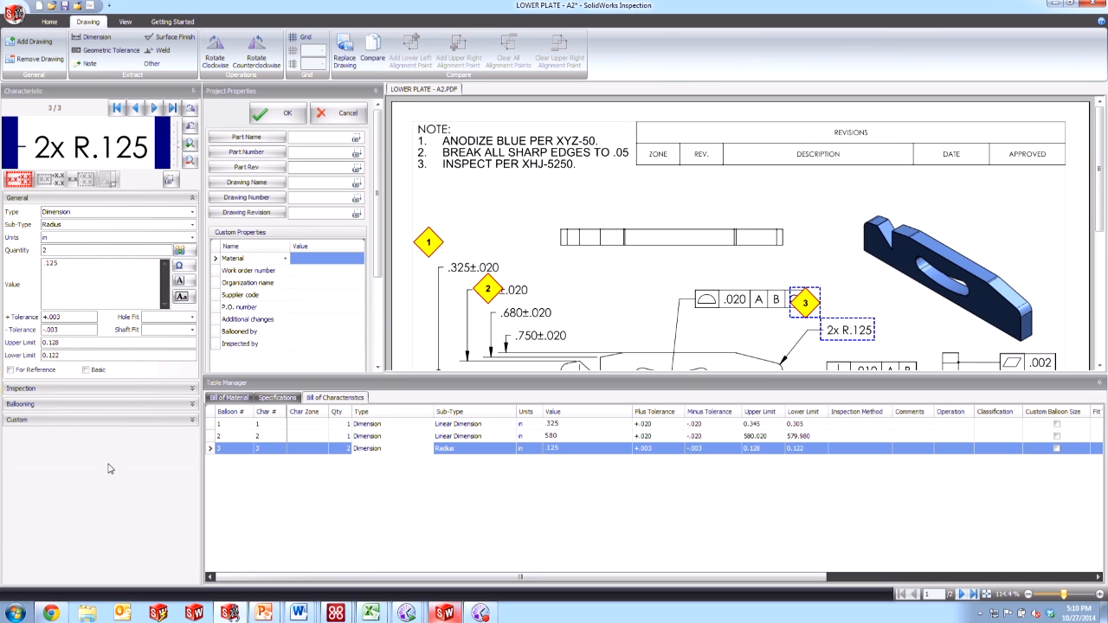
pyautogui.moveTo(878, 333)
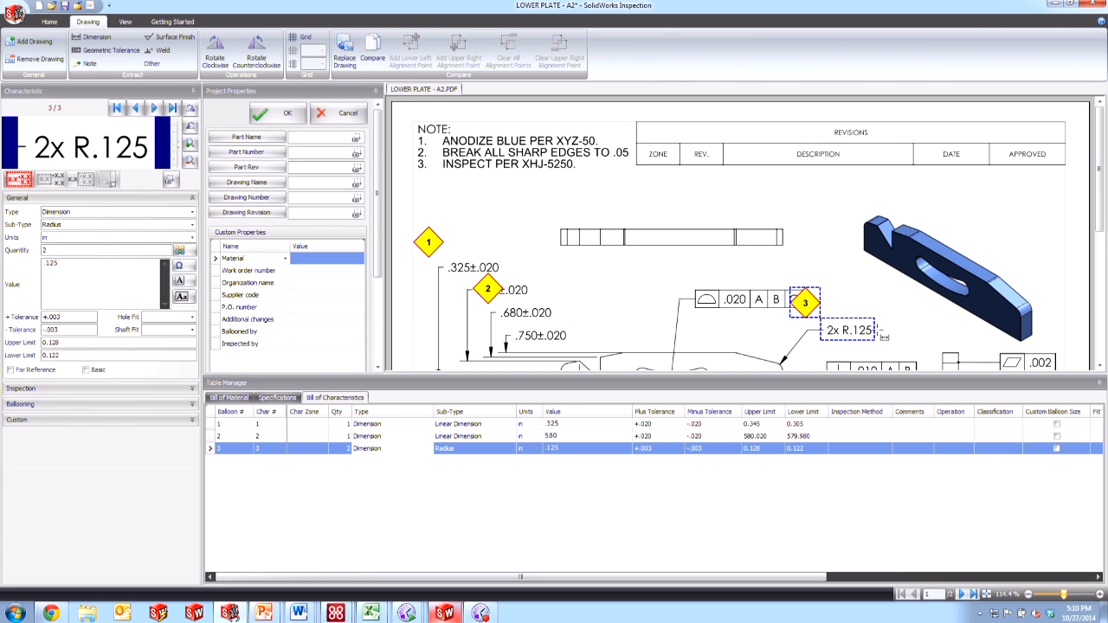
pyautogui.moveTo(547, 313)
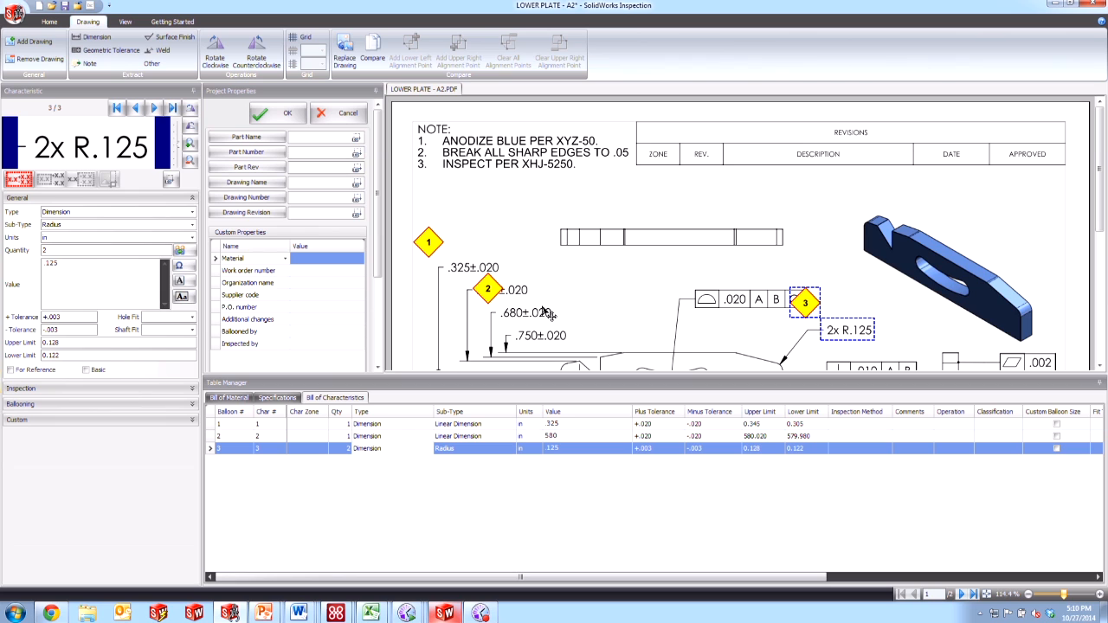